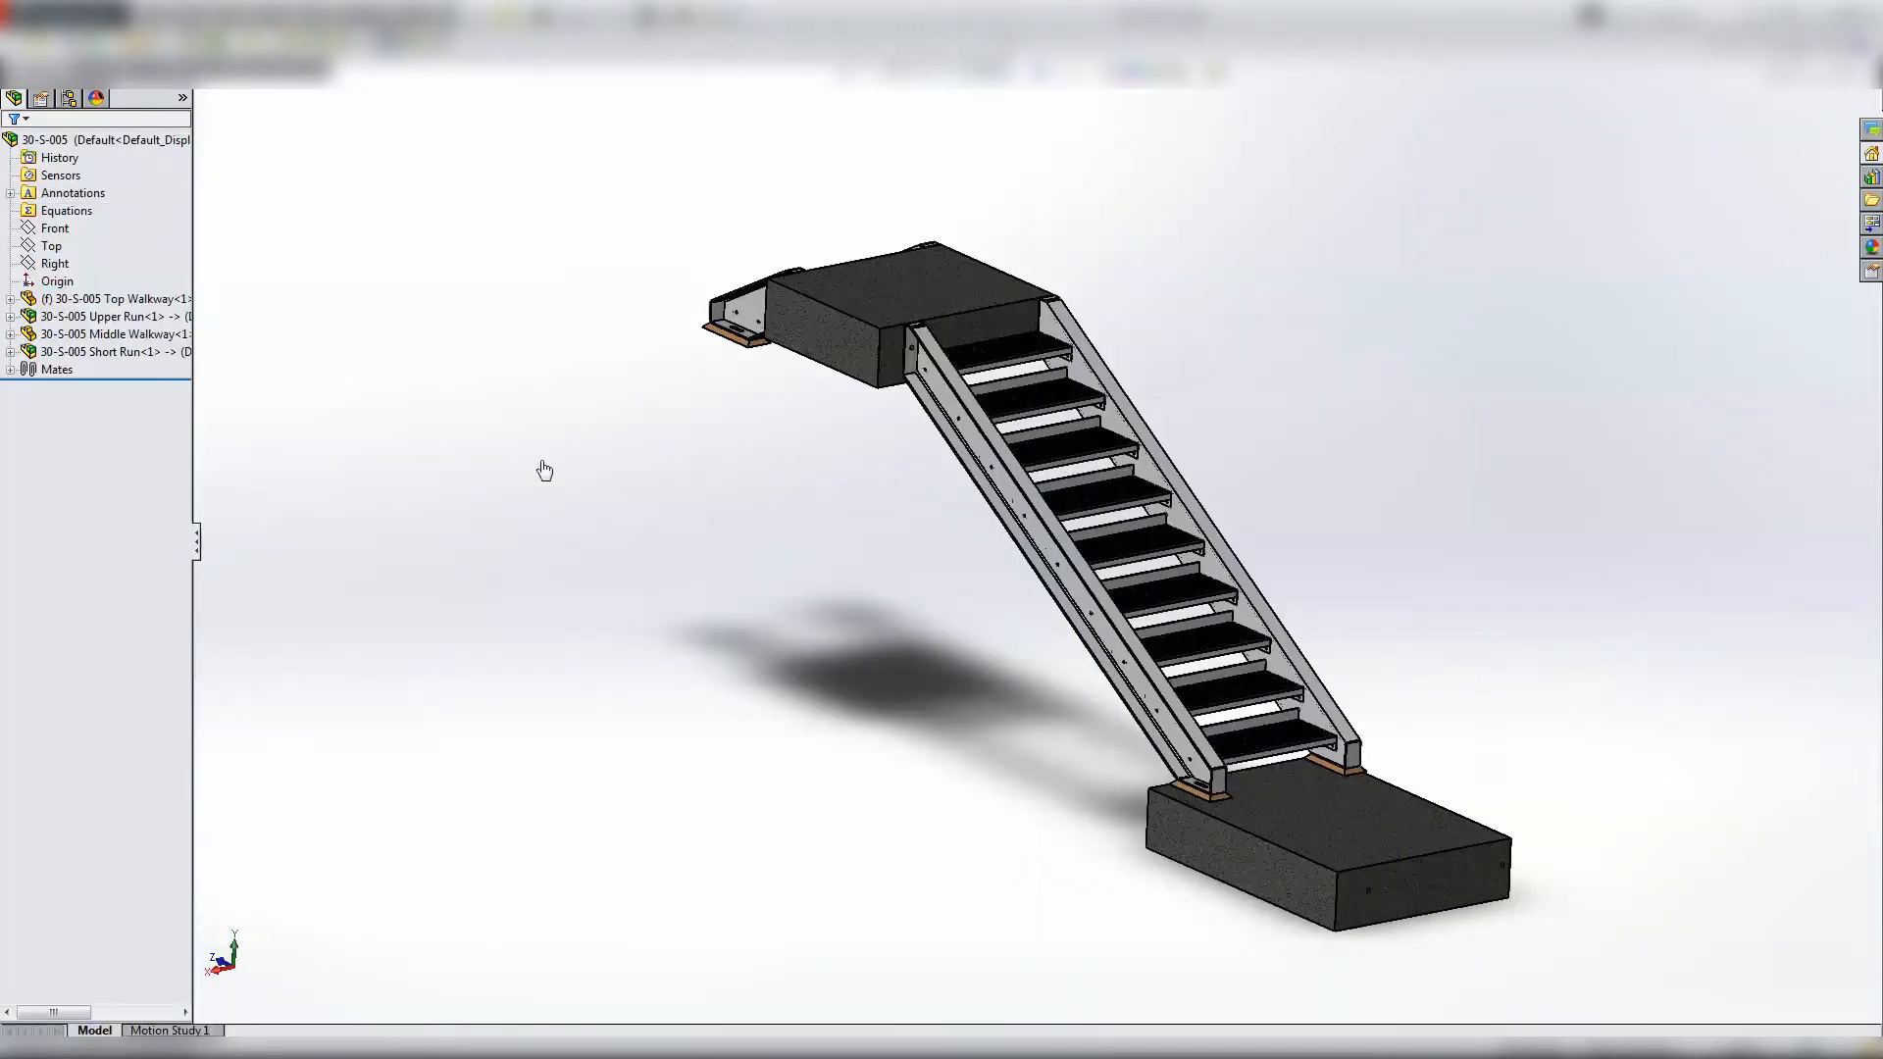
{"action": "mouse_move", "coordinate": [763, 460]}
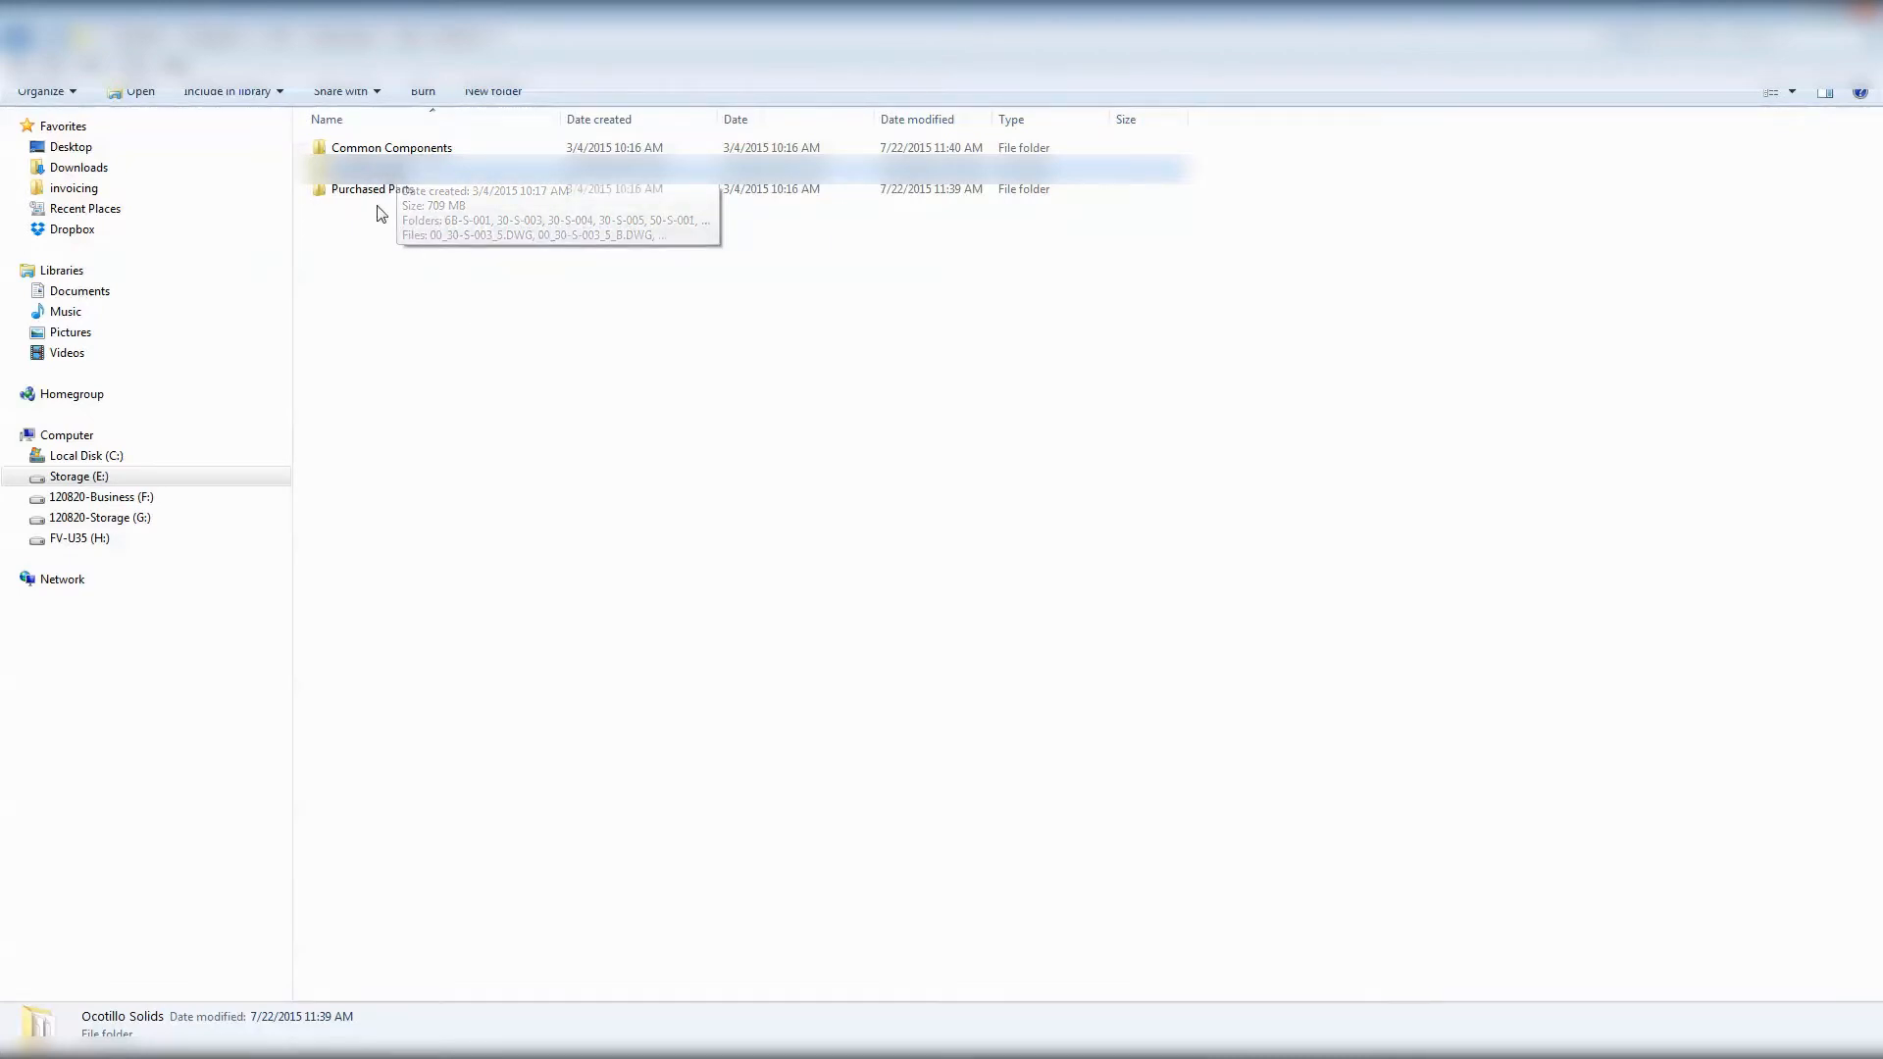
- Browse into the project folder to see its Hardware and Parts subfolders
{"action": "double_click", "coordinate": [391, 146]}
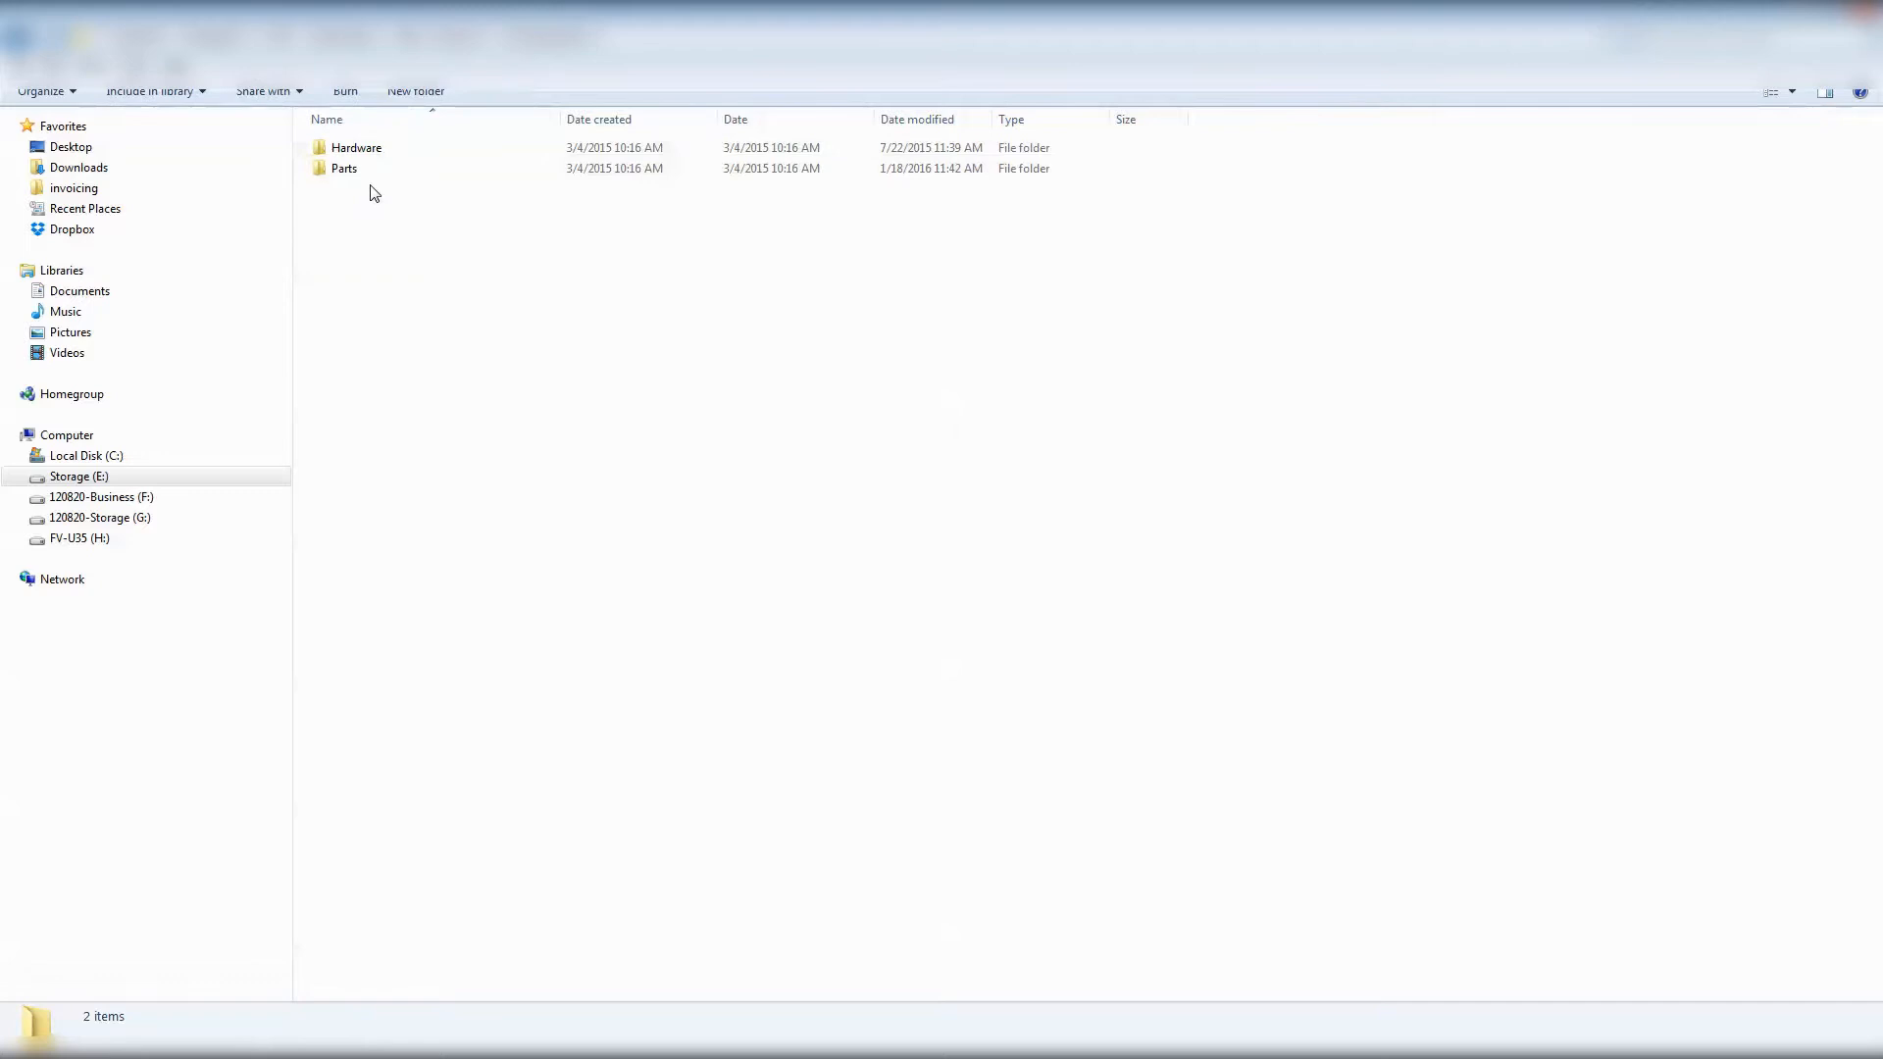
{"action": "double_click", "coordinate": [344, 168]}
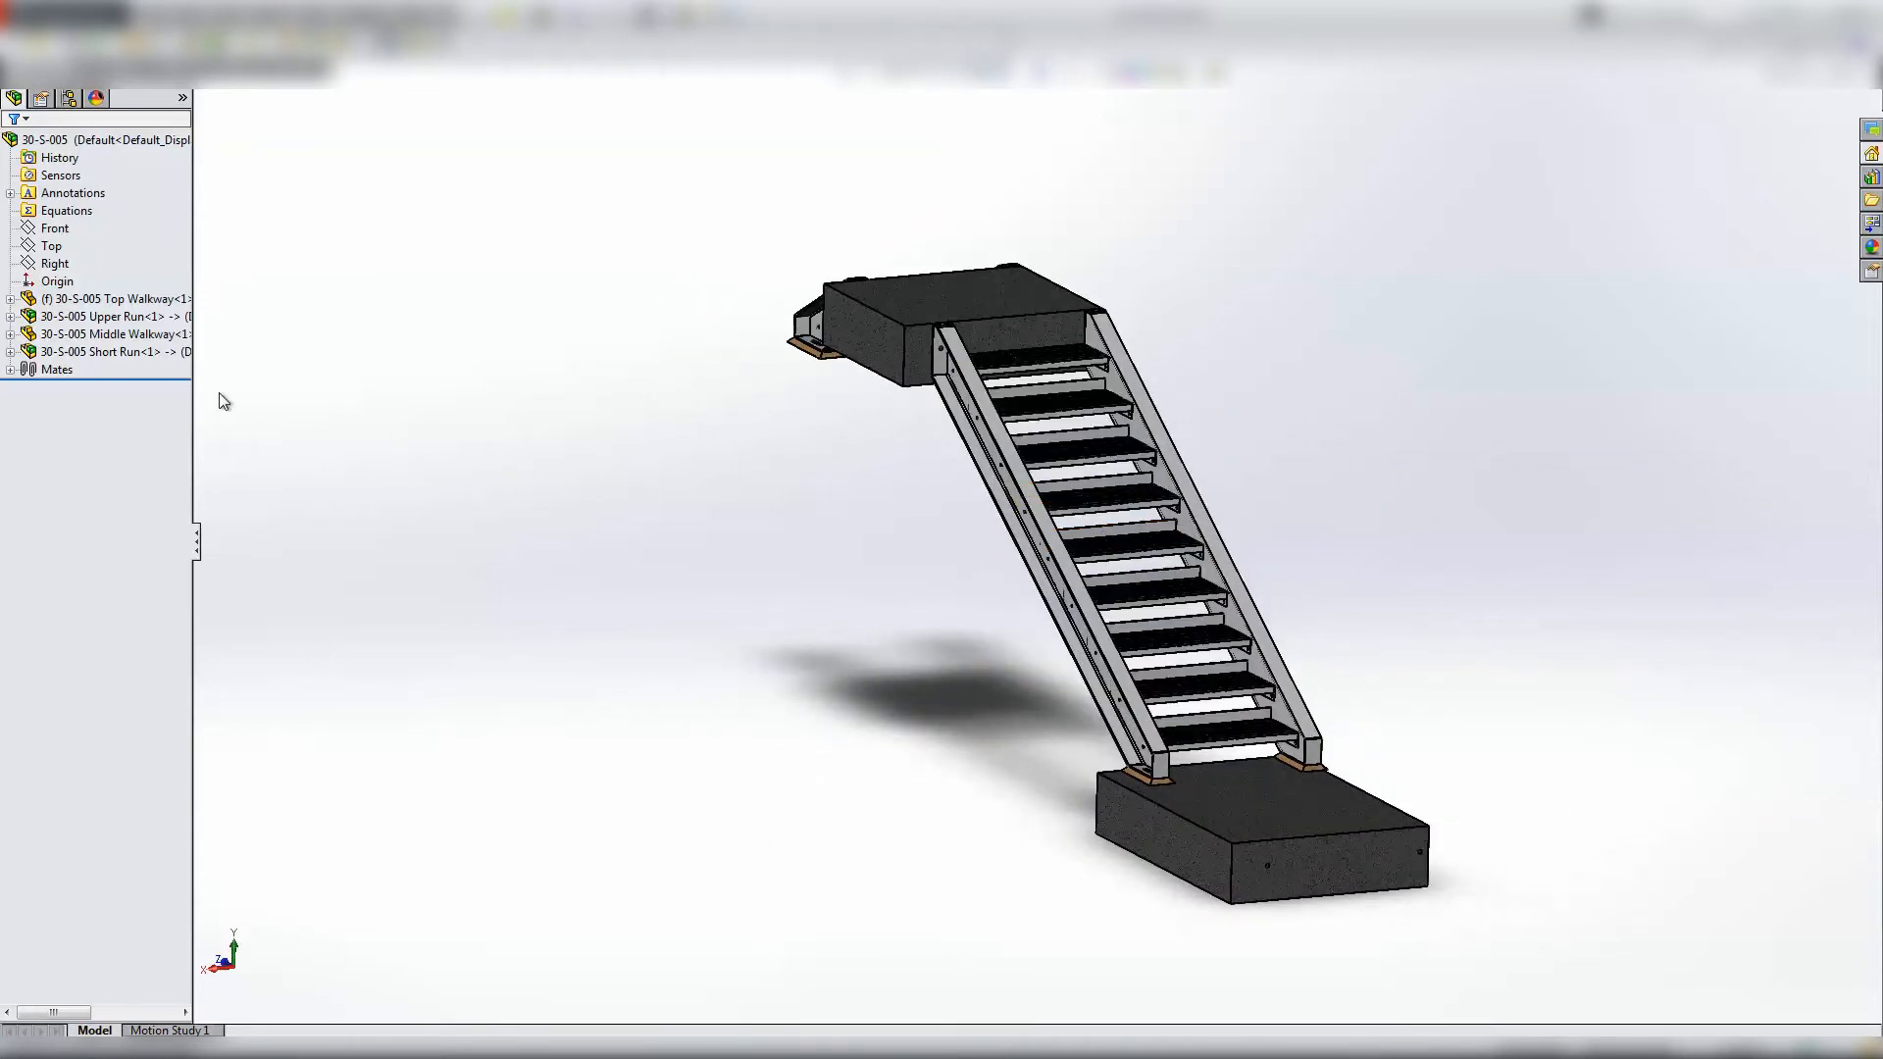
- Open the bottom stair tread as its own part, Stair Tread.SLDPRT, from the assembly
{"action": "left_click", "coordinate": [108, 352]}
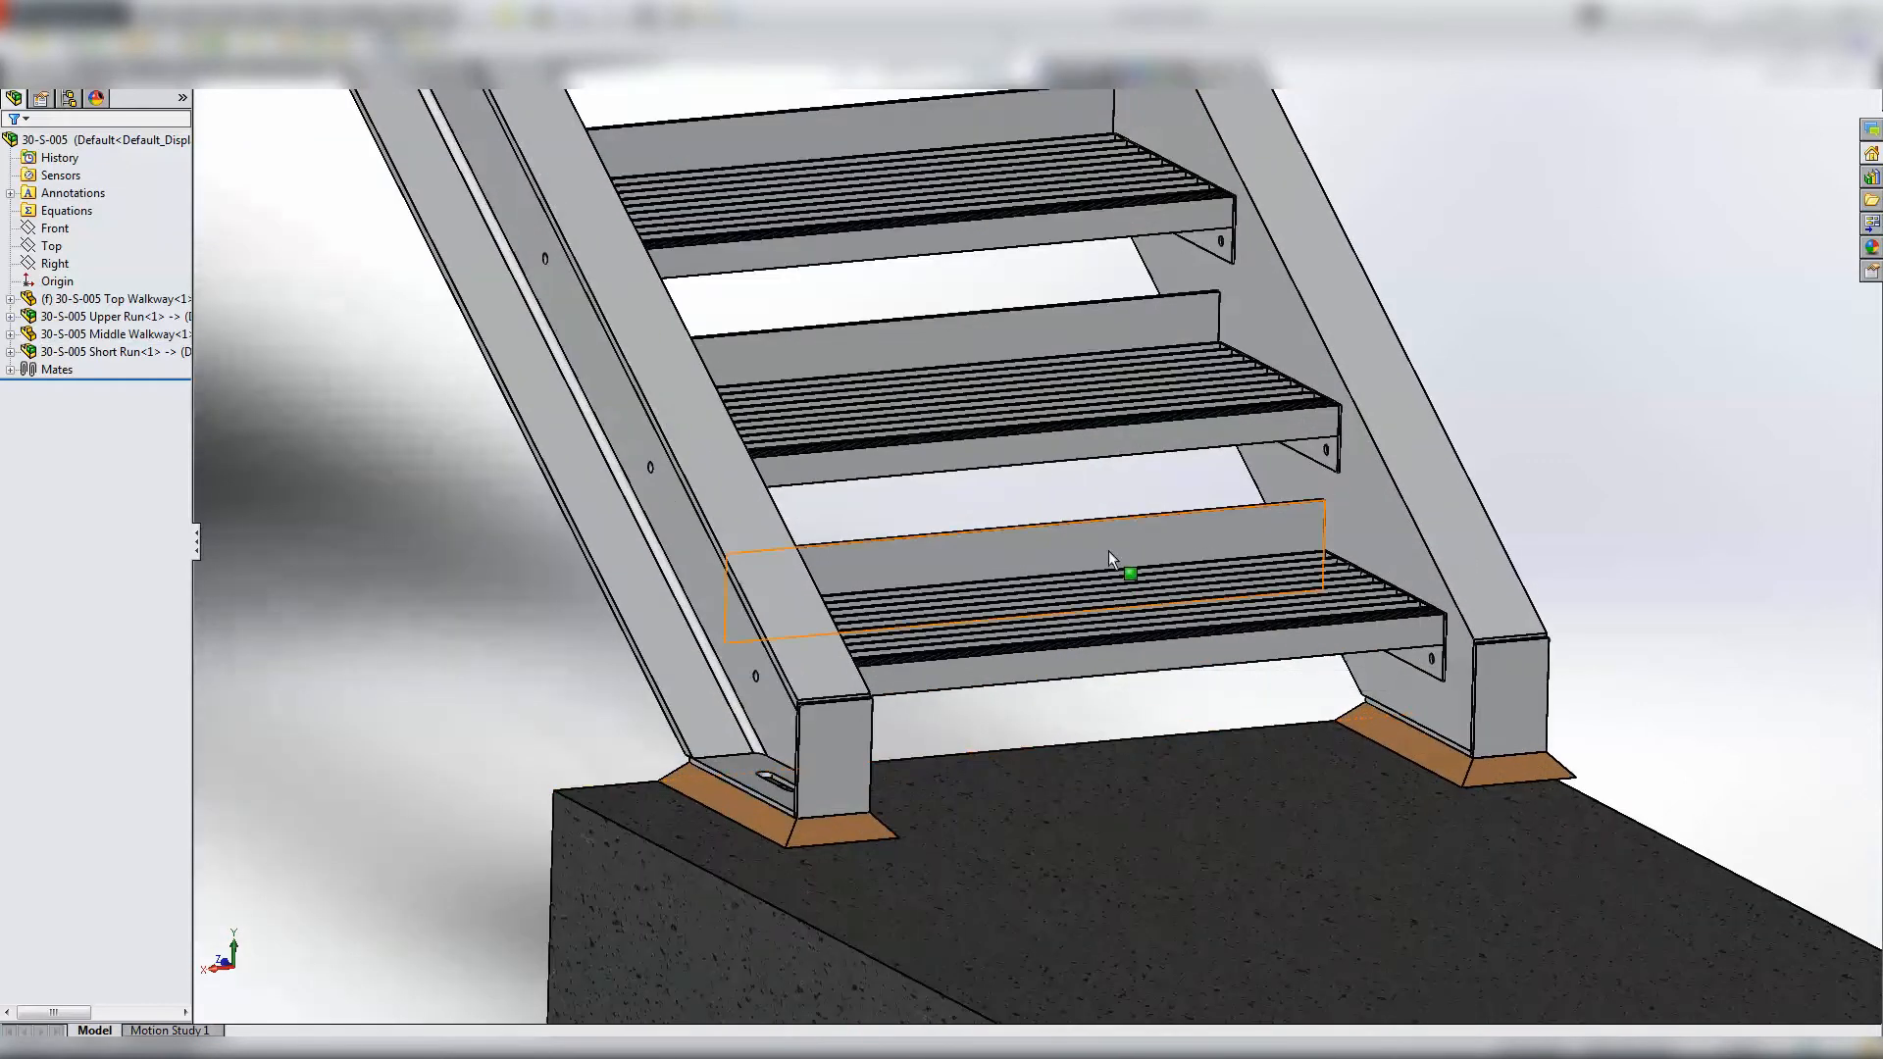
{"action": "right_click", "coordinate": [1021, 565]}
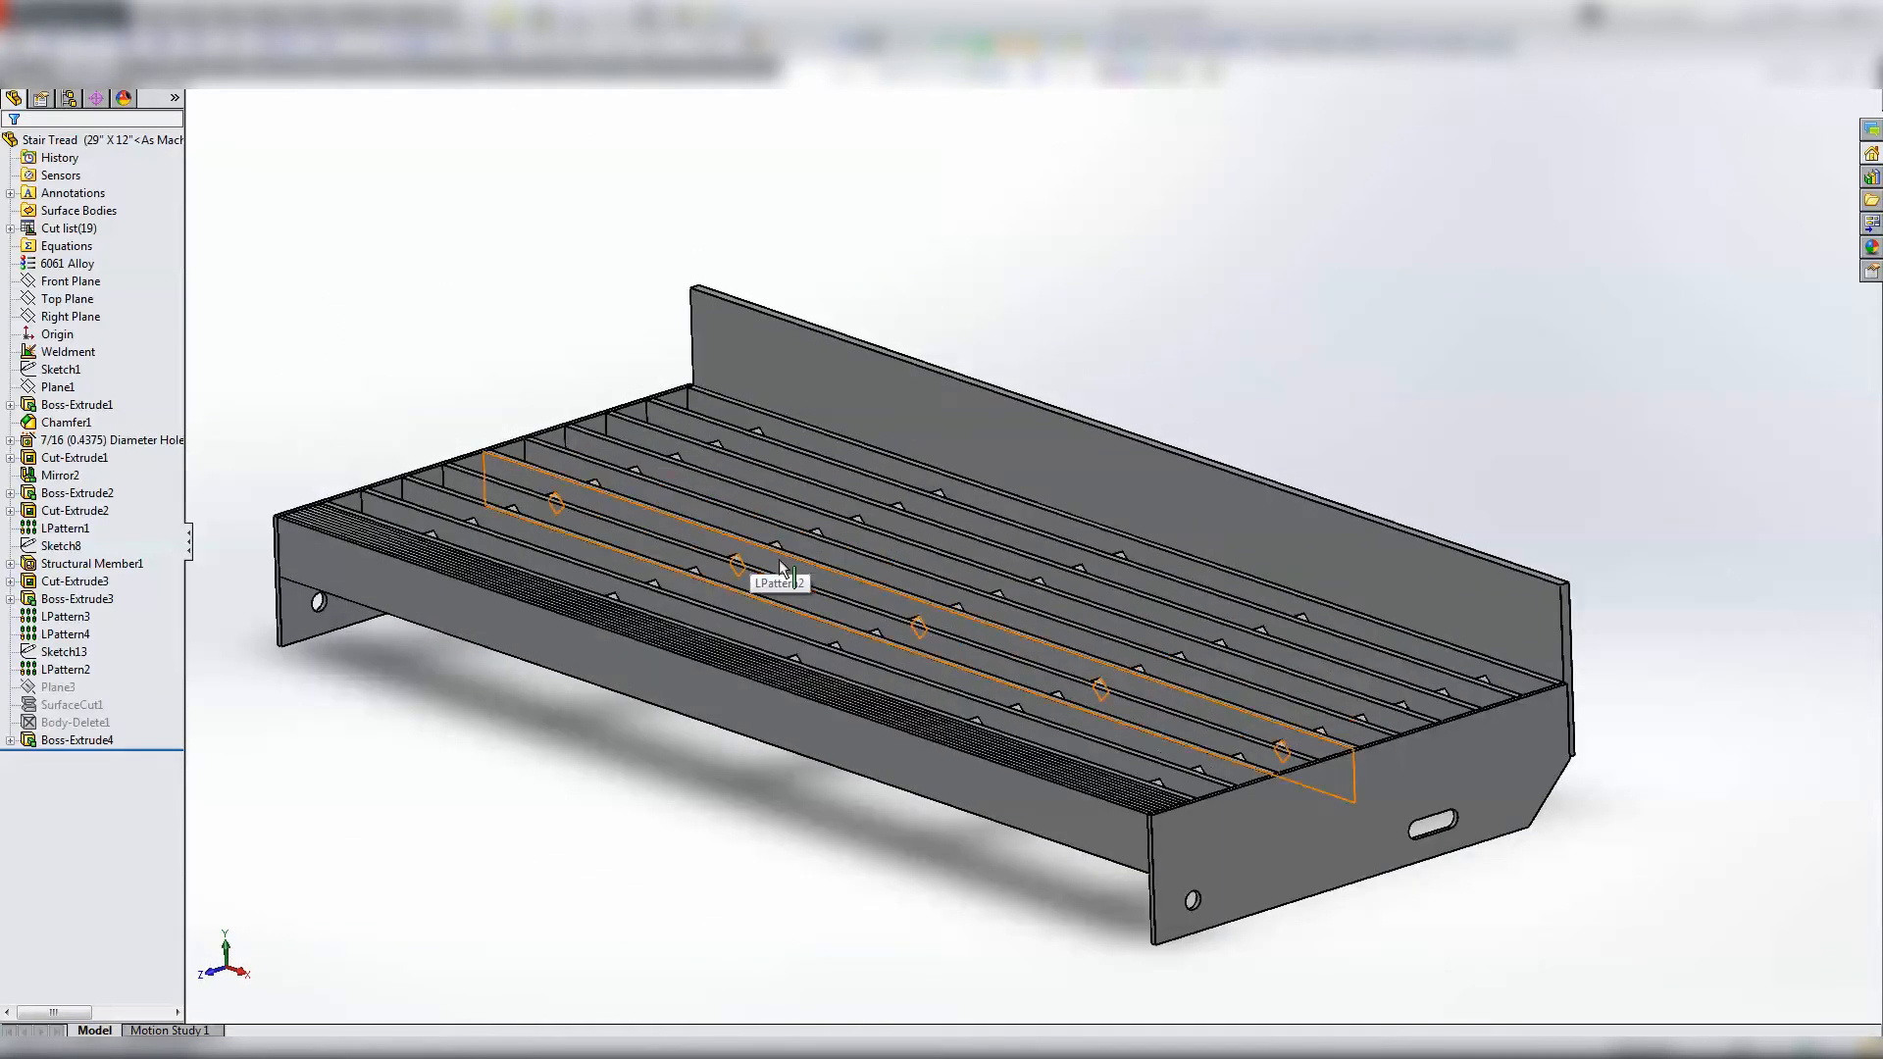
{"action": "left_click_drag", "start_coordinate": [780, 565], "coordinate": [1165, 744]}
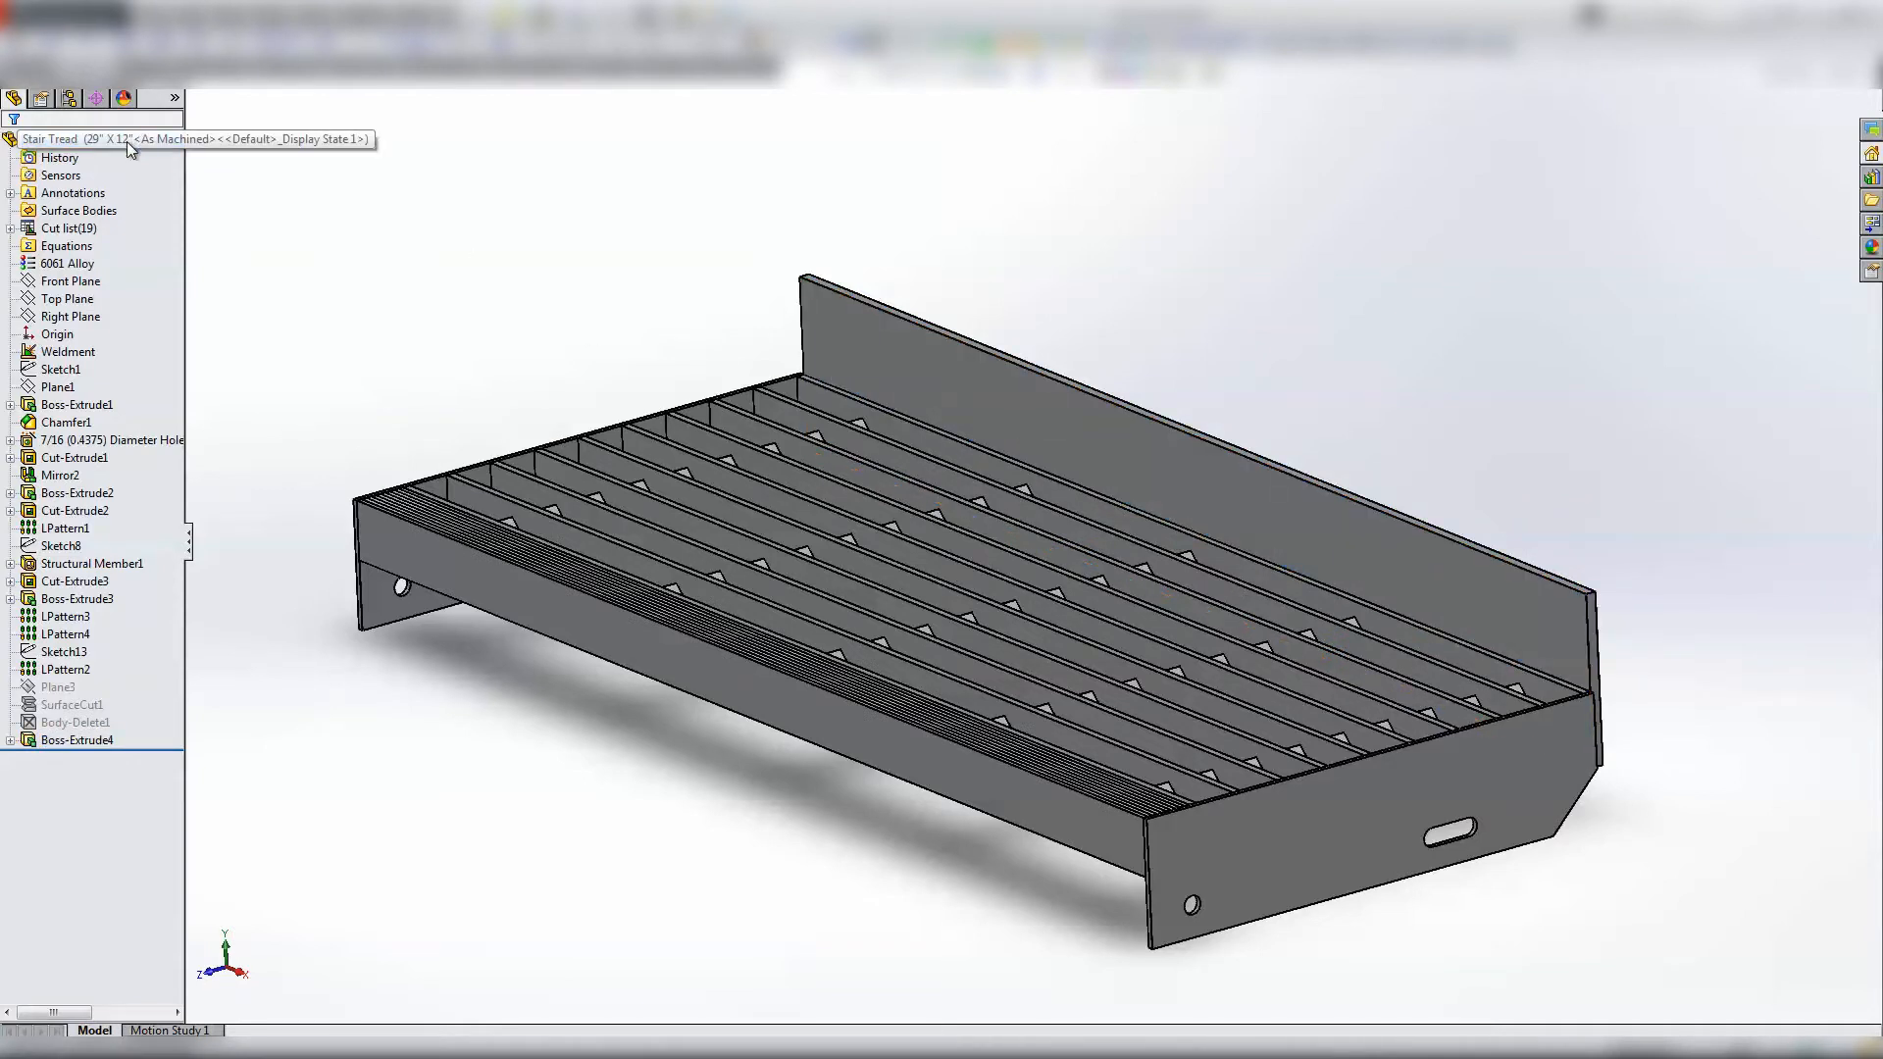
{"action": "mouse_move", "coordinate": [609, 619]}
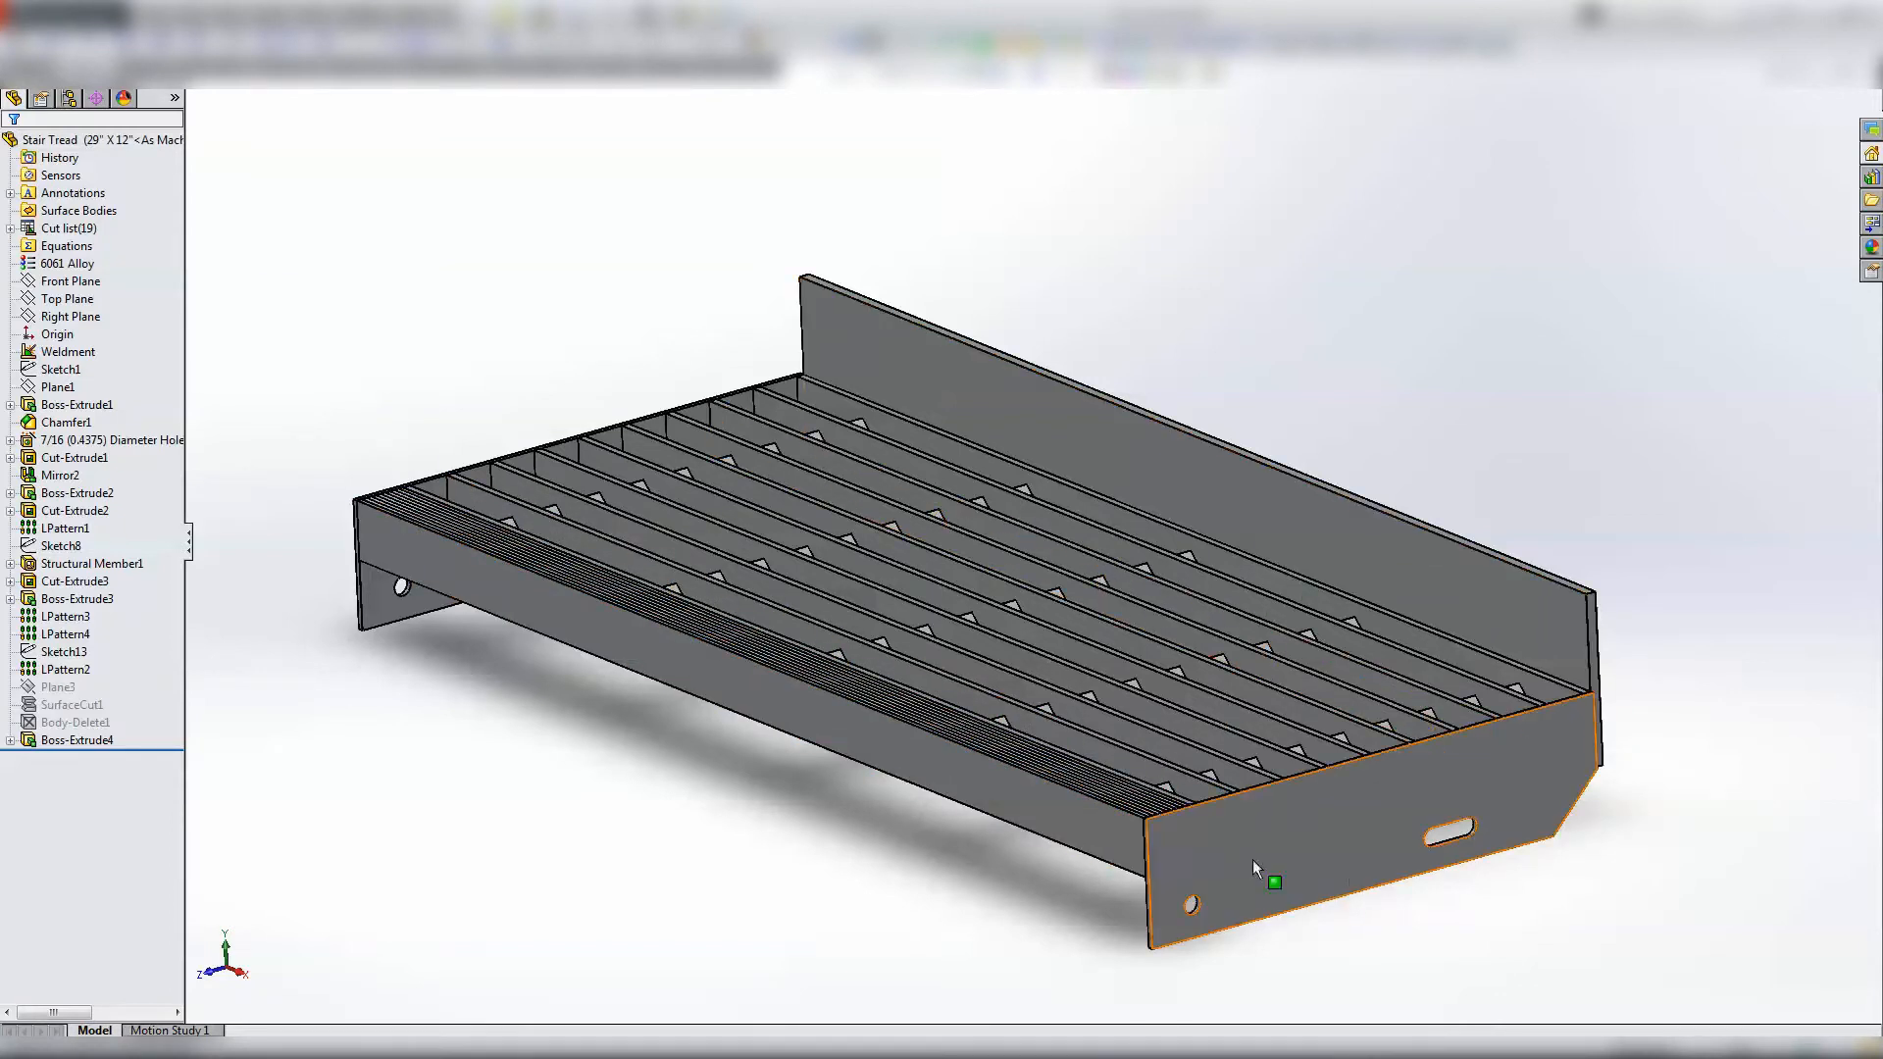
{"action": "mouse_move", "coordinate": [1395, 820]}
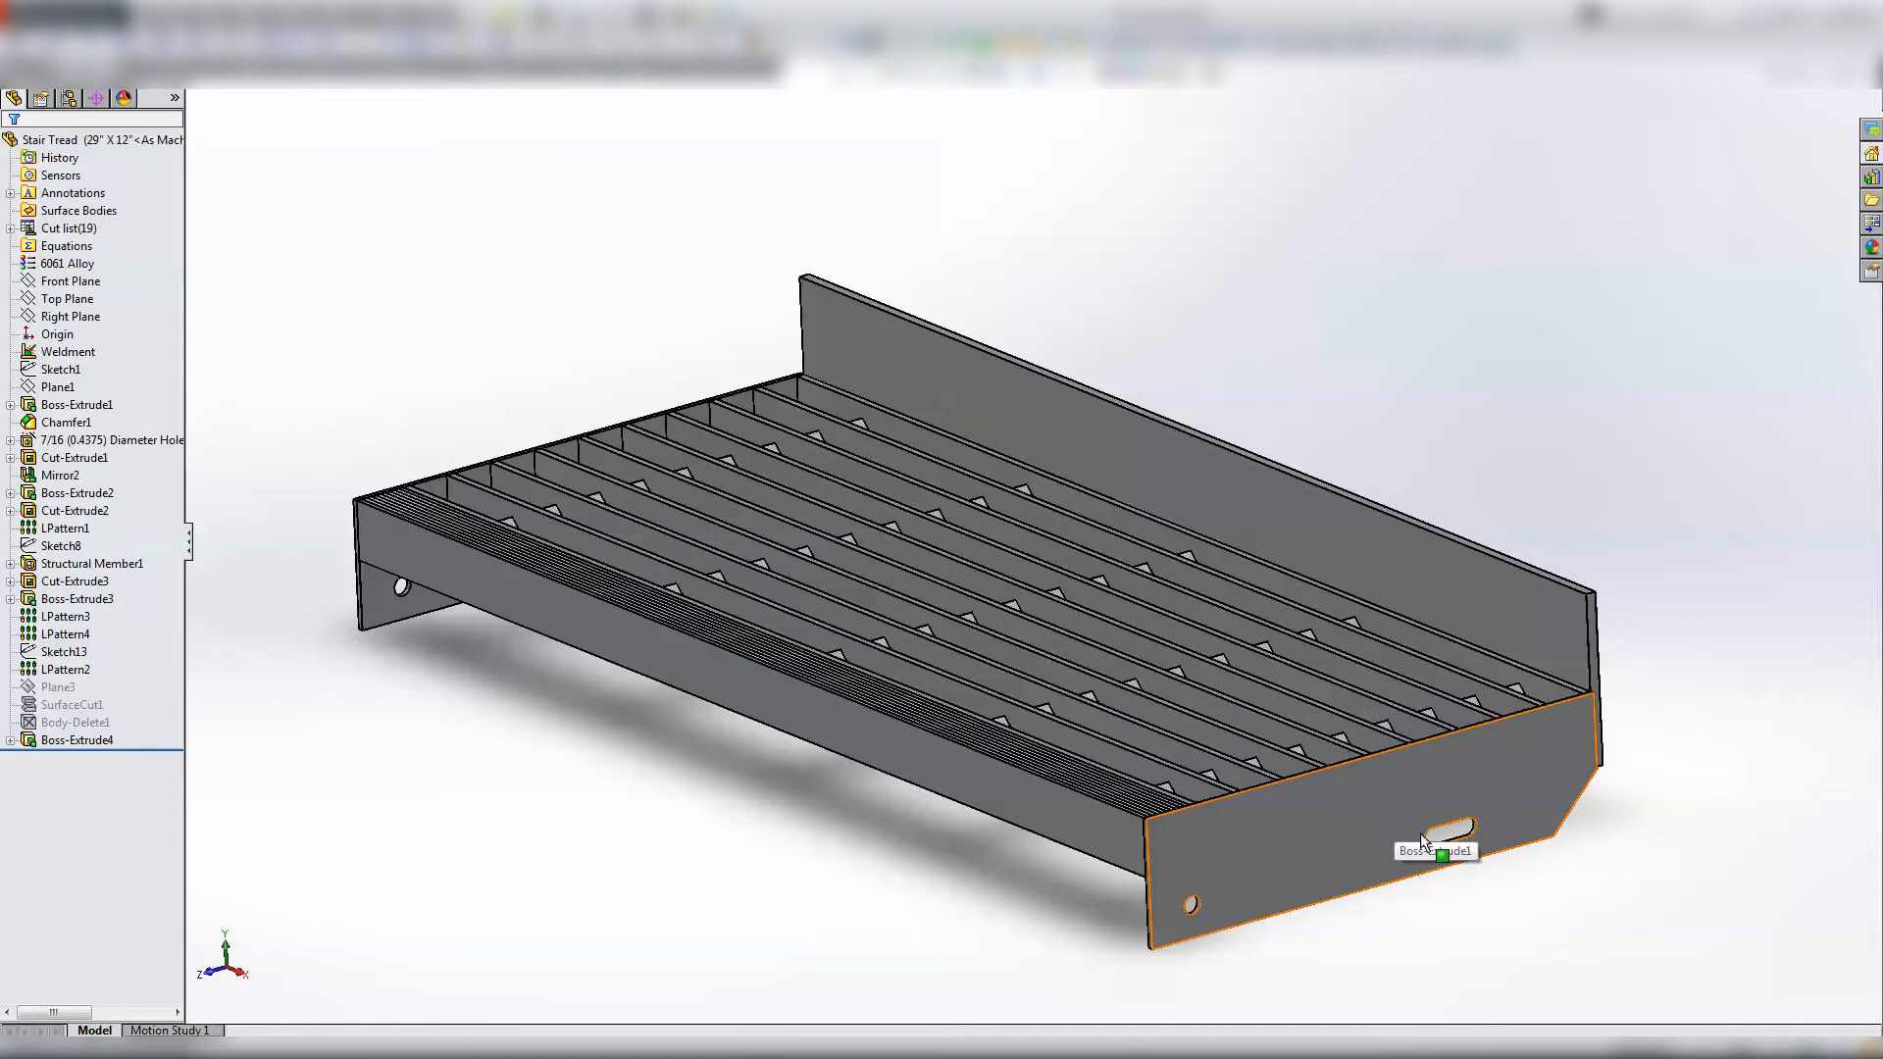
{"action": "mouse_move", "coordinate": [1147, 480]}
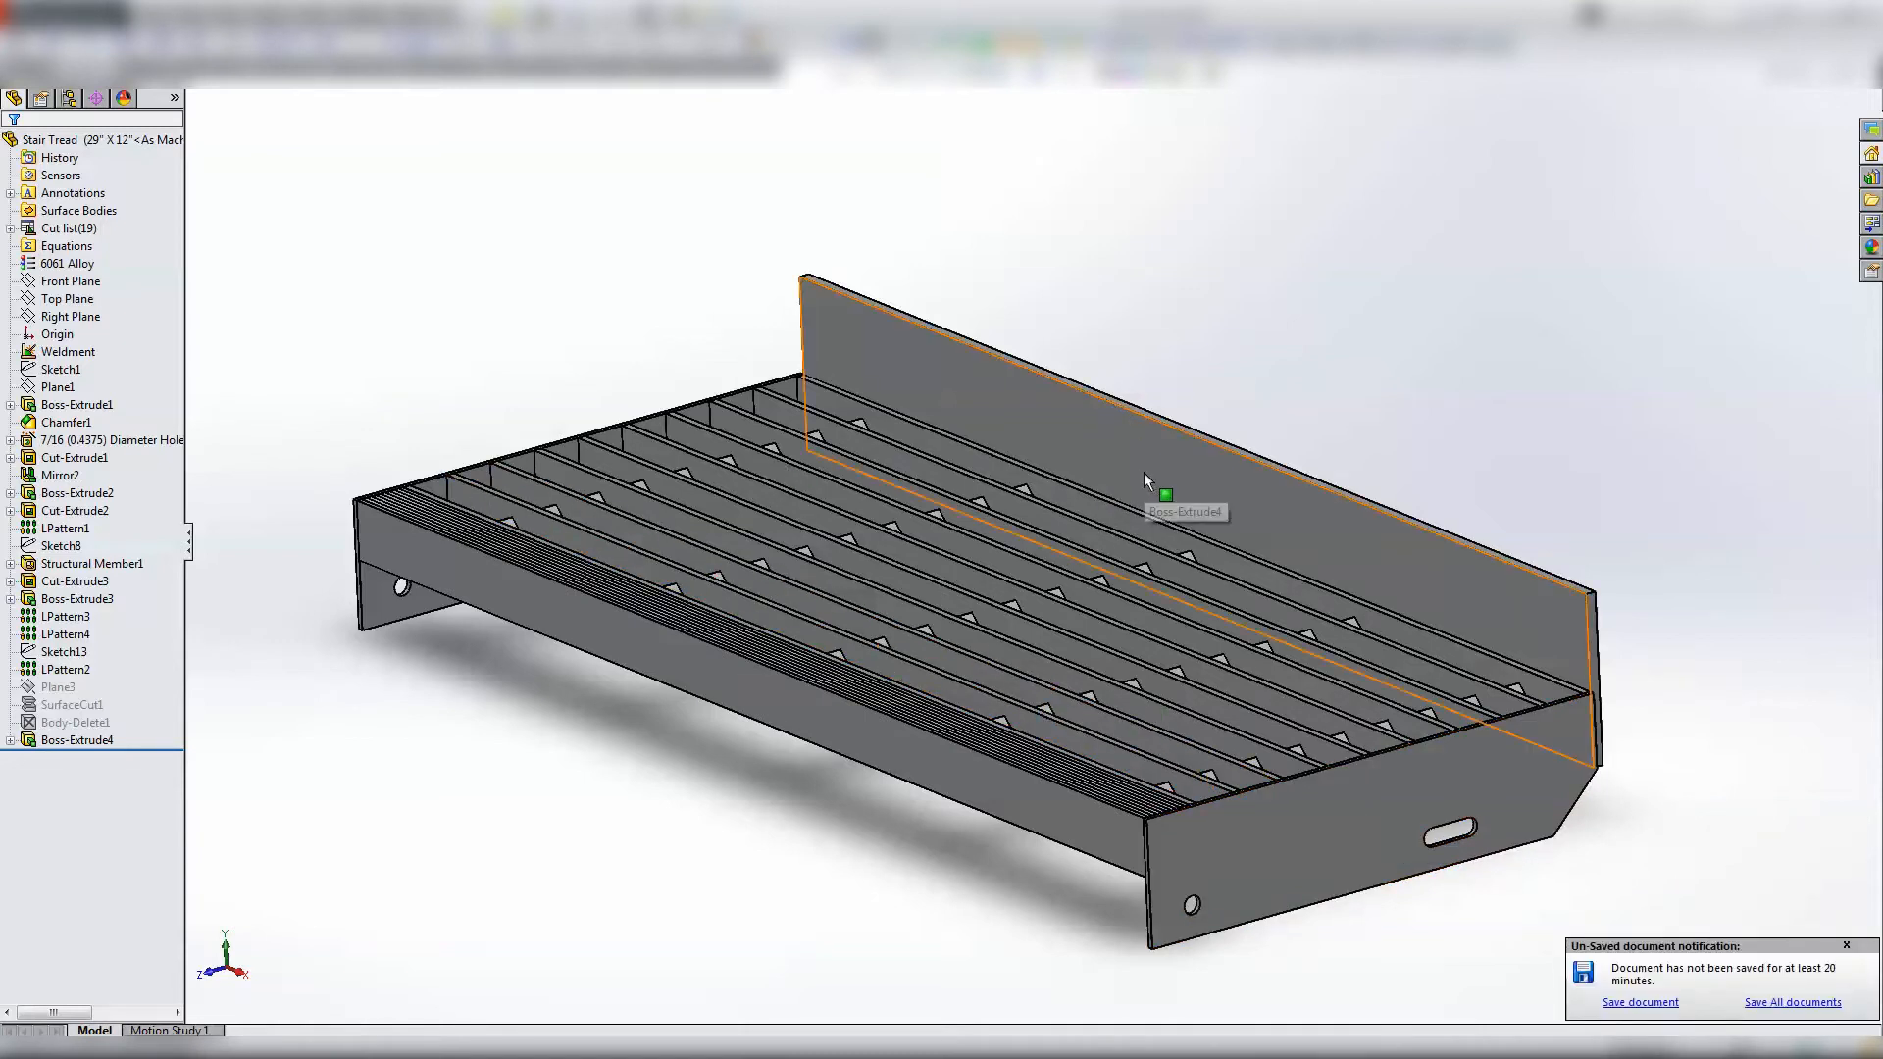
{"action": "mouse_move", "coordinate": [723, 354]}
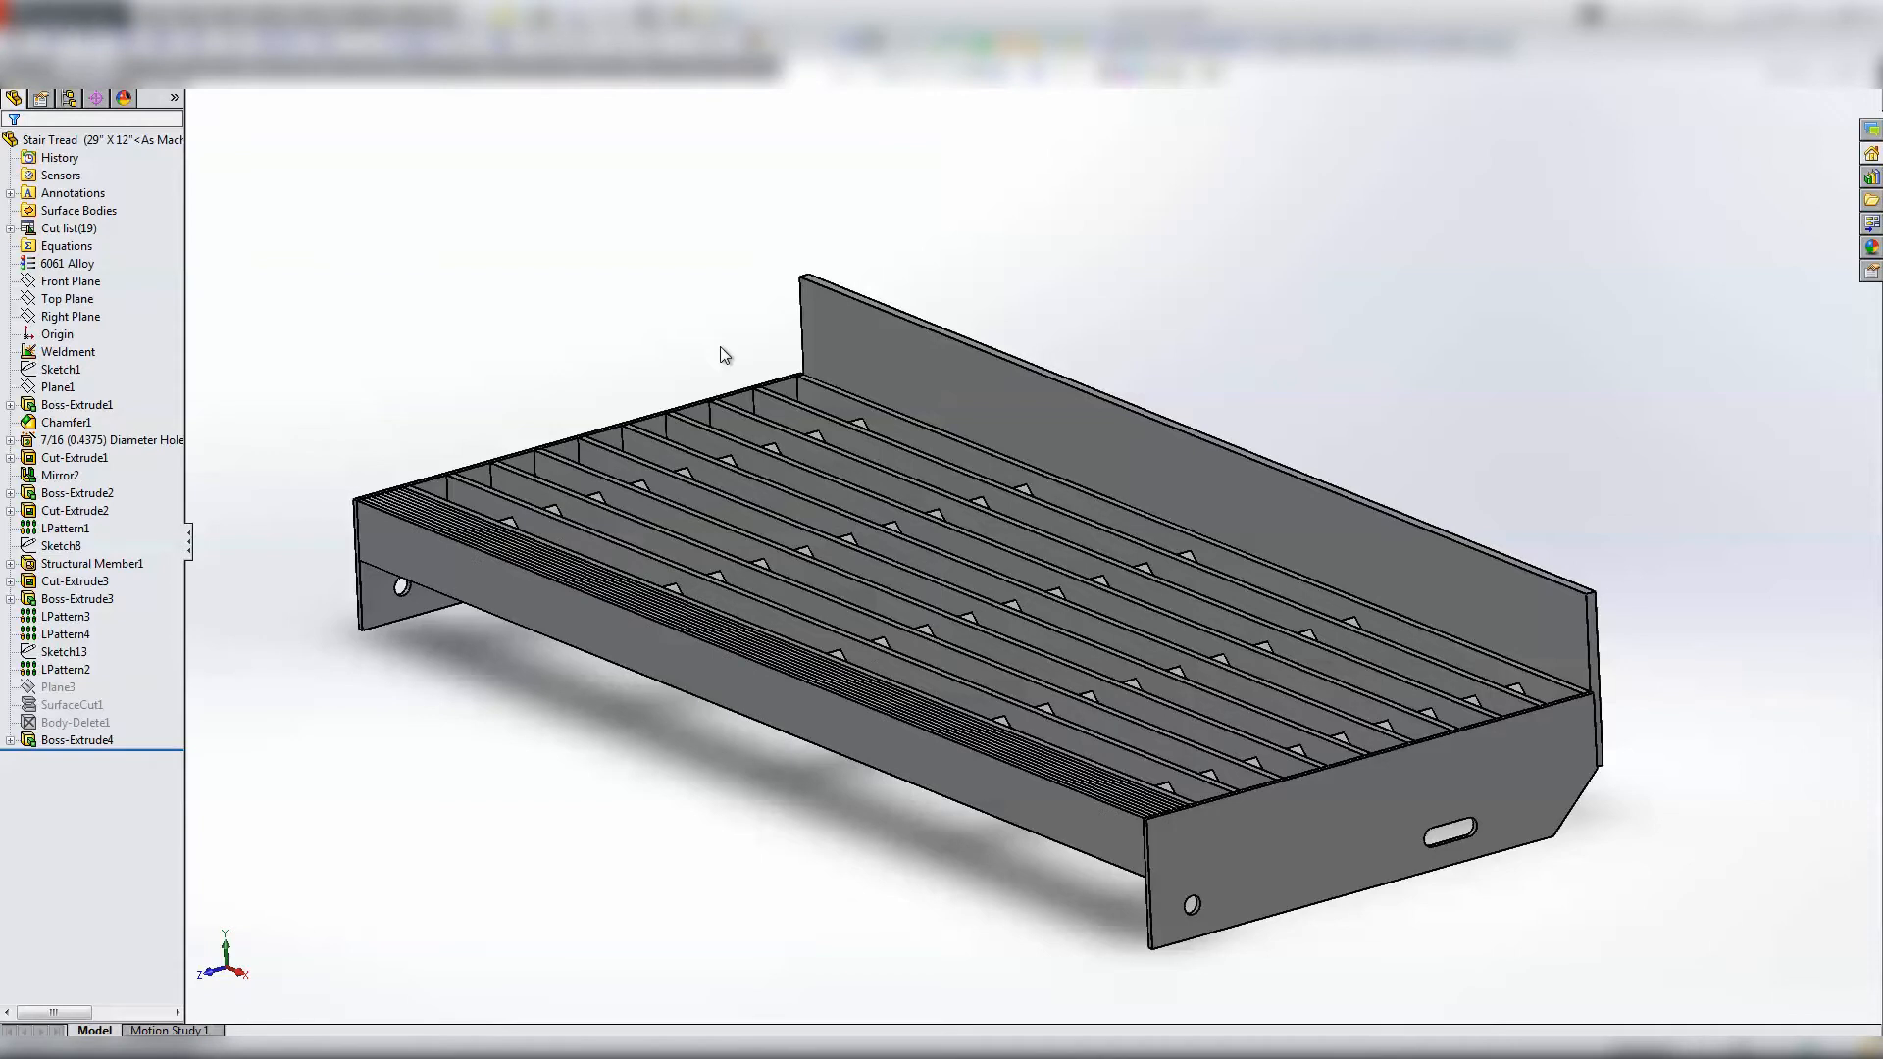
{"action": "left_click", "coordinate": [1402, 739]}
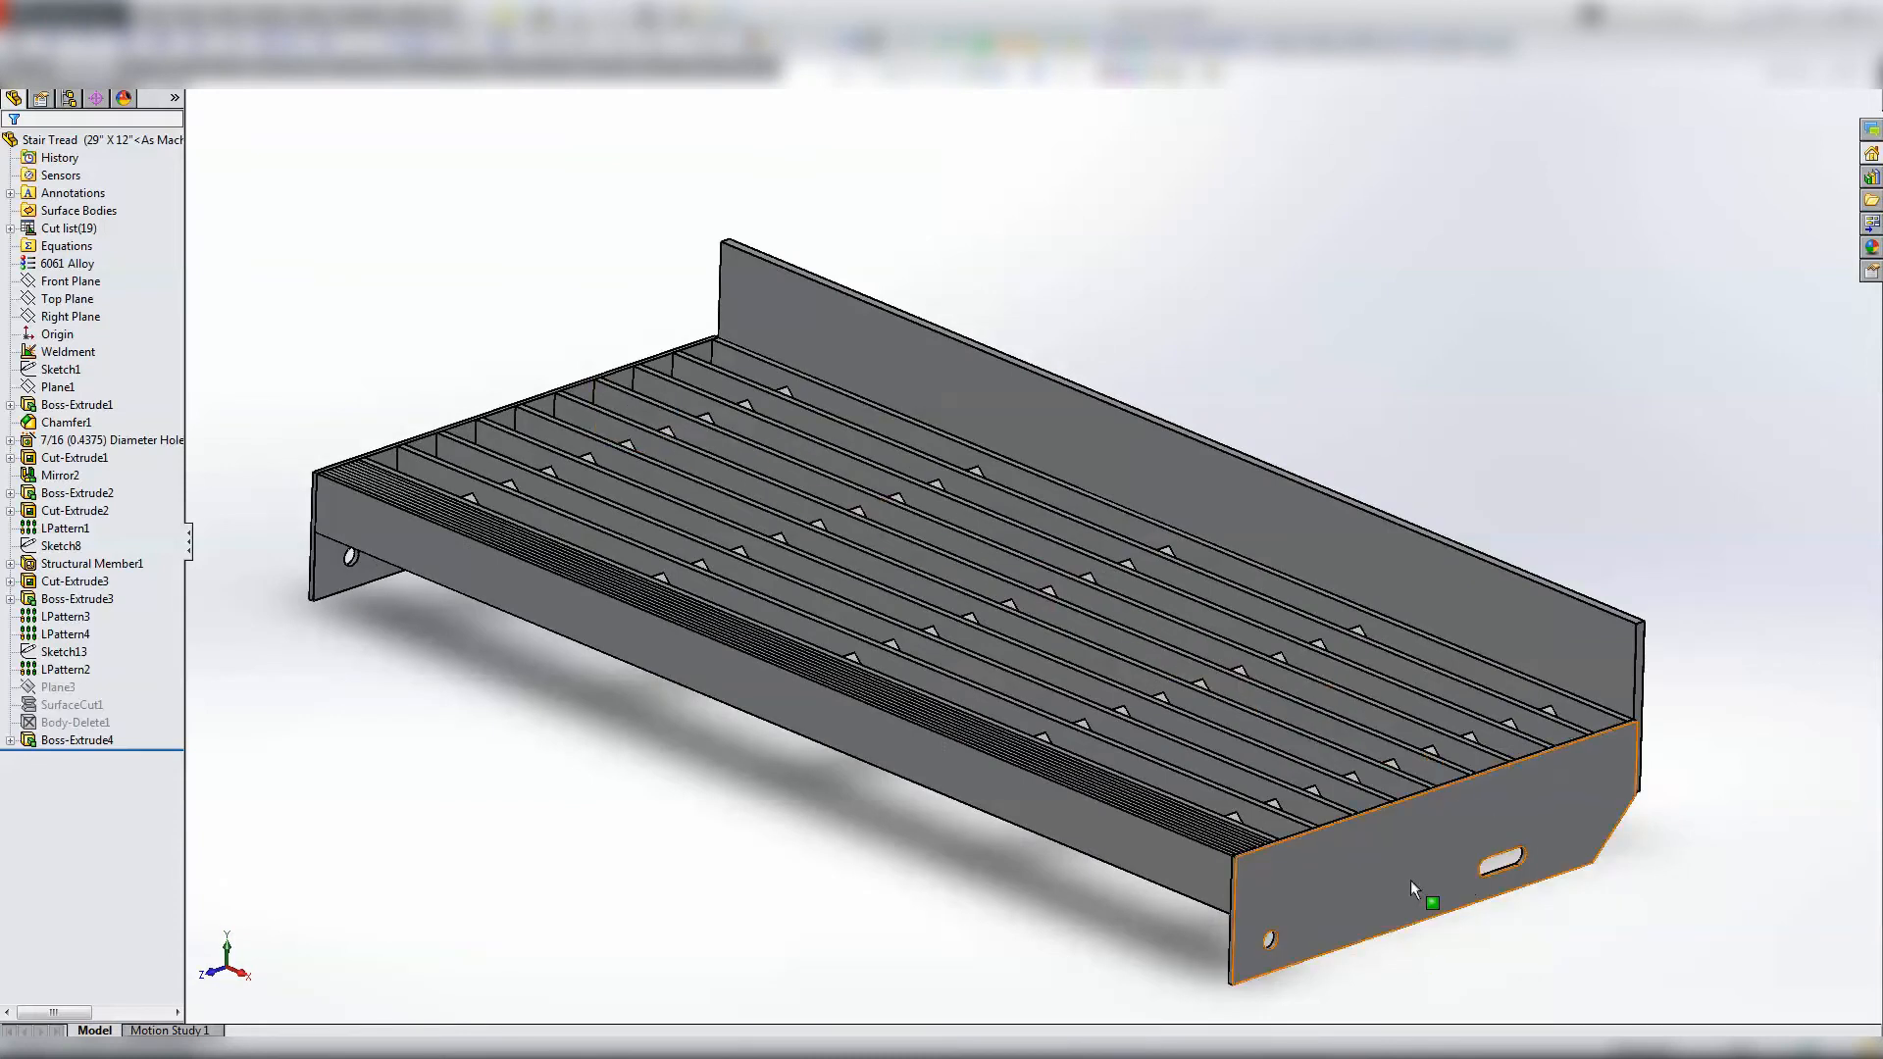
{"action": "mouse_move", "coordinate": [1450, 874]}
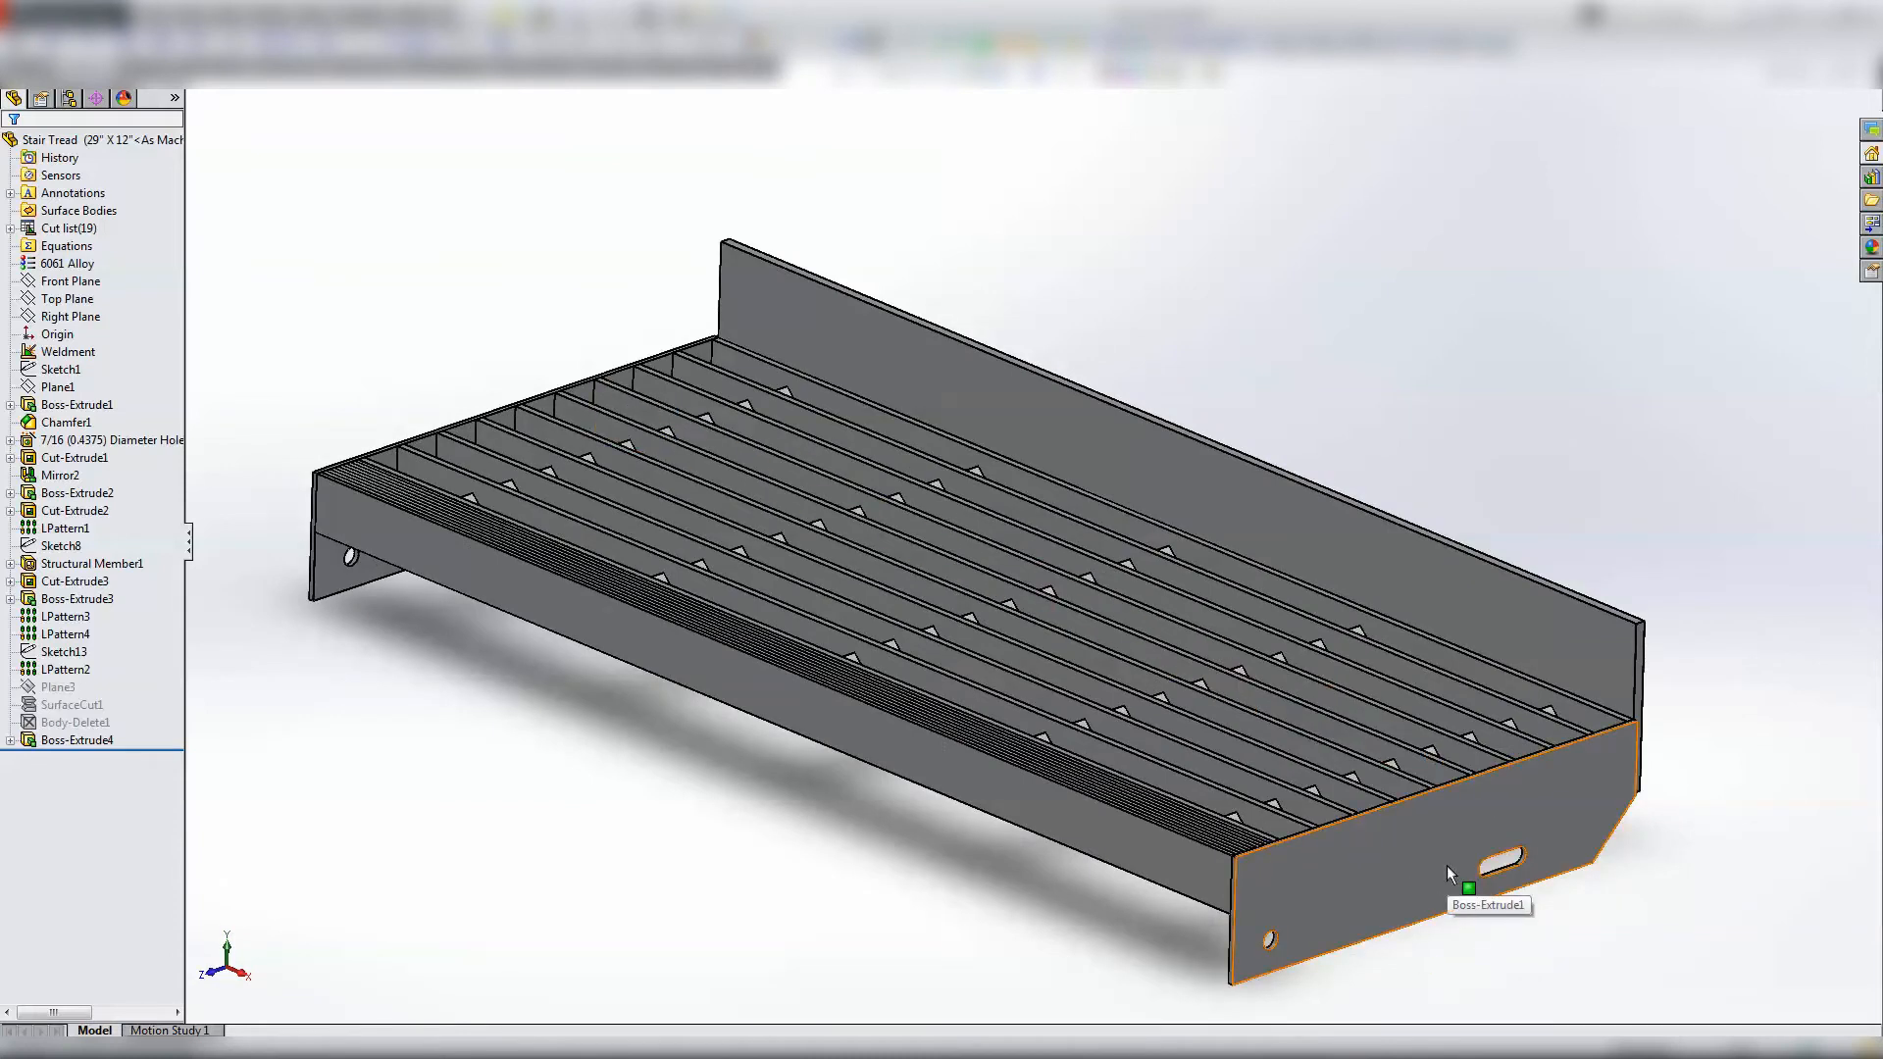
{"action": "left_click", "coordinate": [700, 593]}
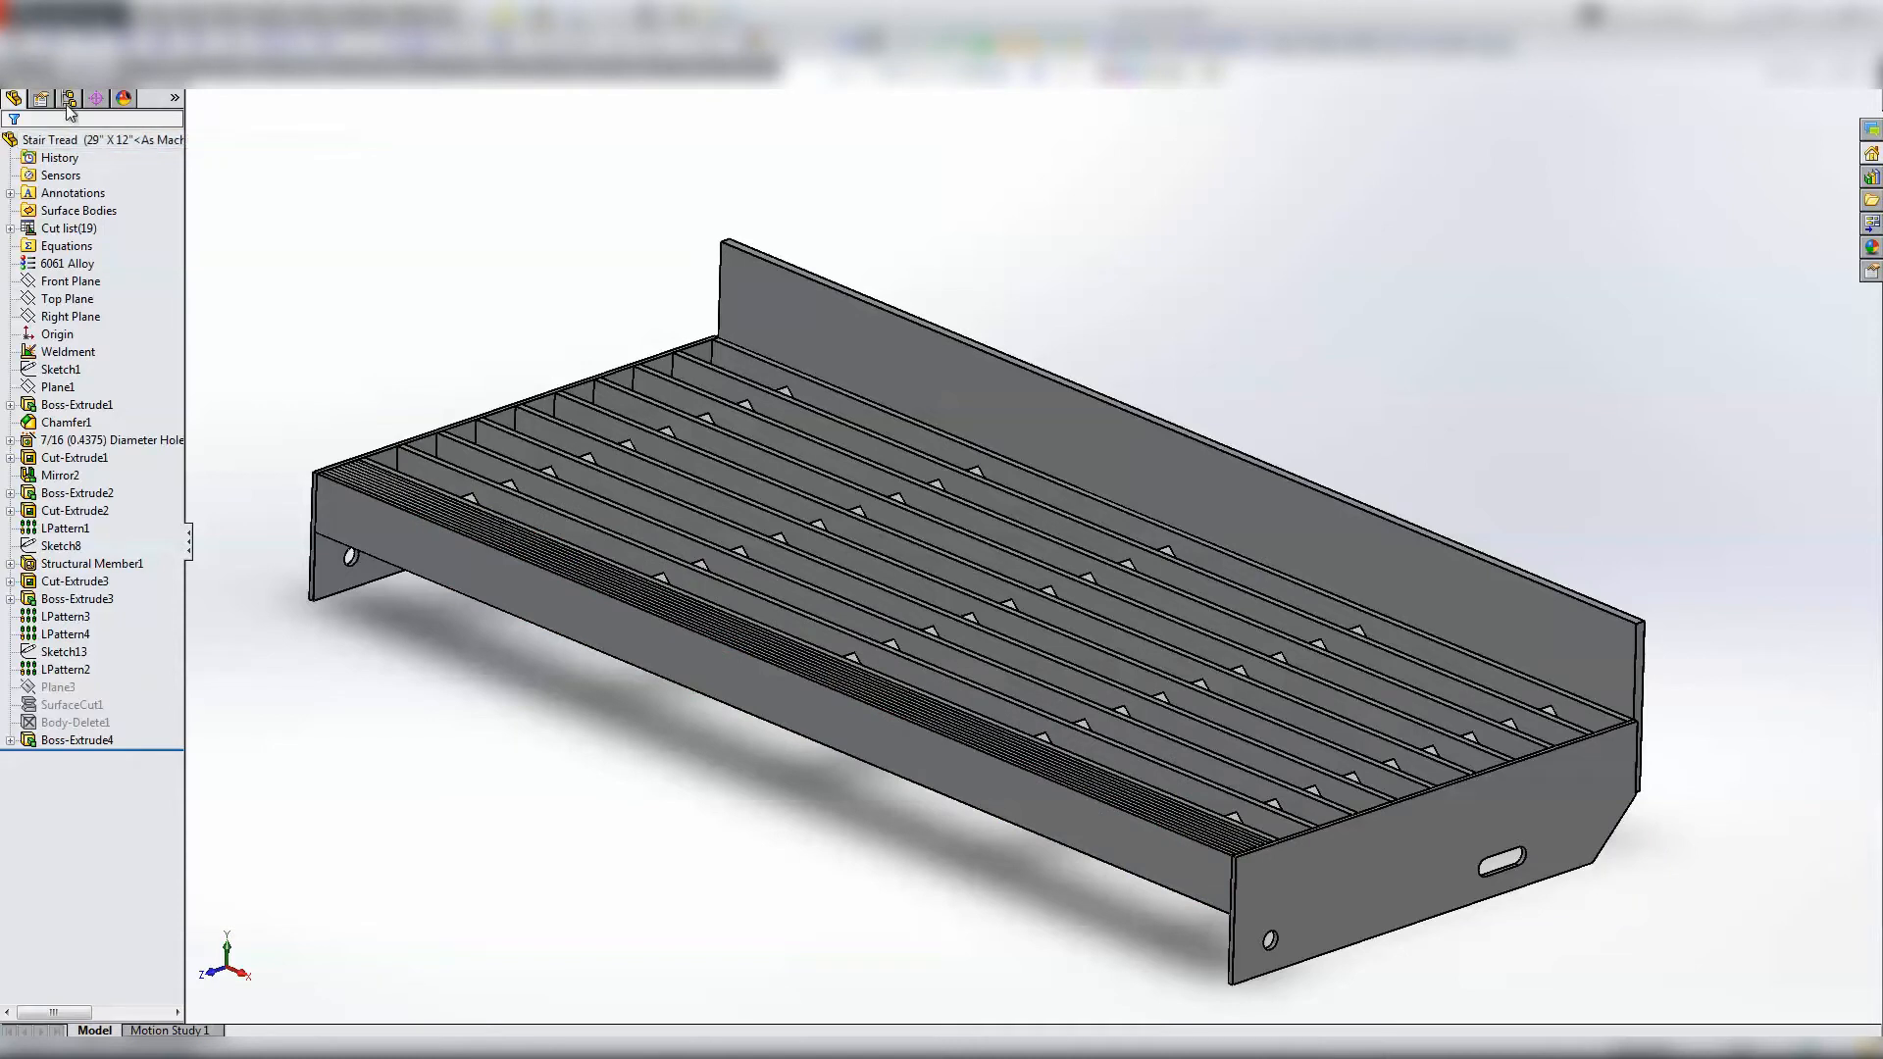
- Show the tread's configurations, 28" X 11" through 36" X 12", with 29" X 12" active
{"action": "left_click", "coordinate": [42, 98]}
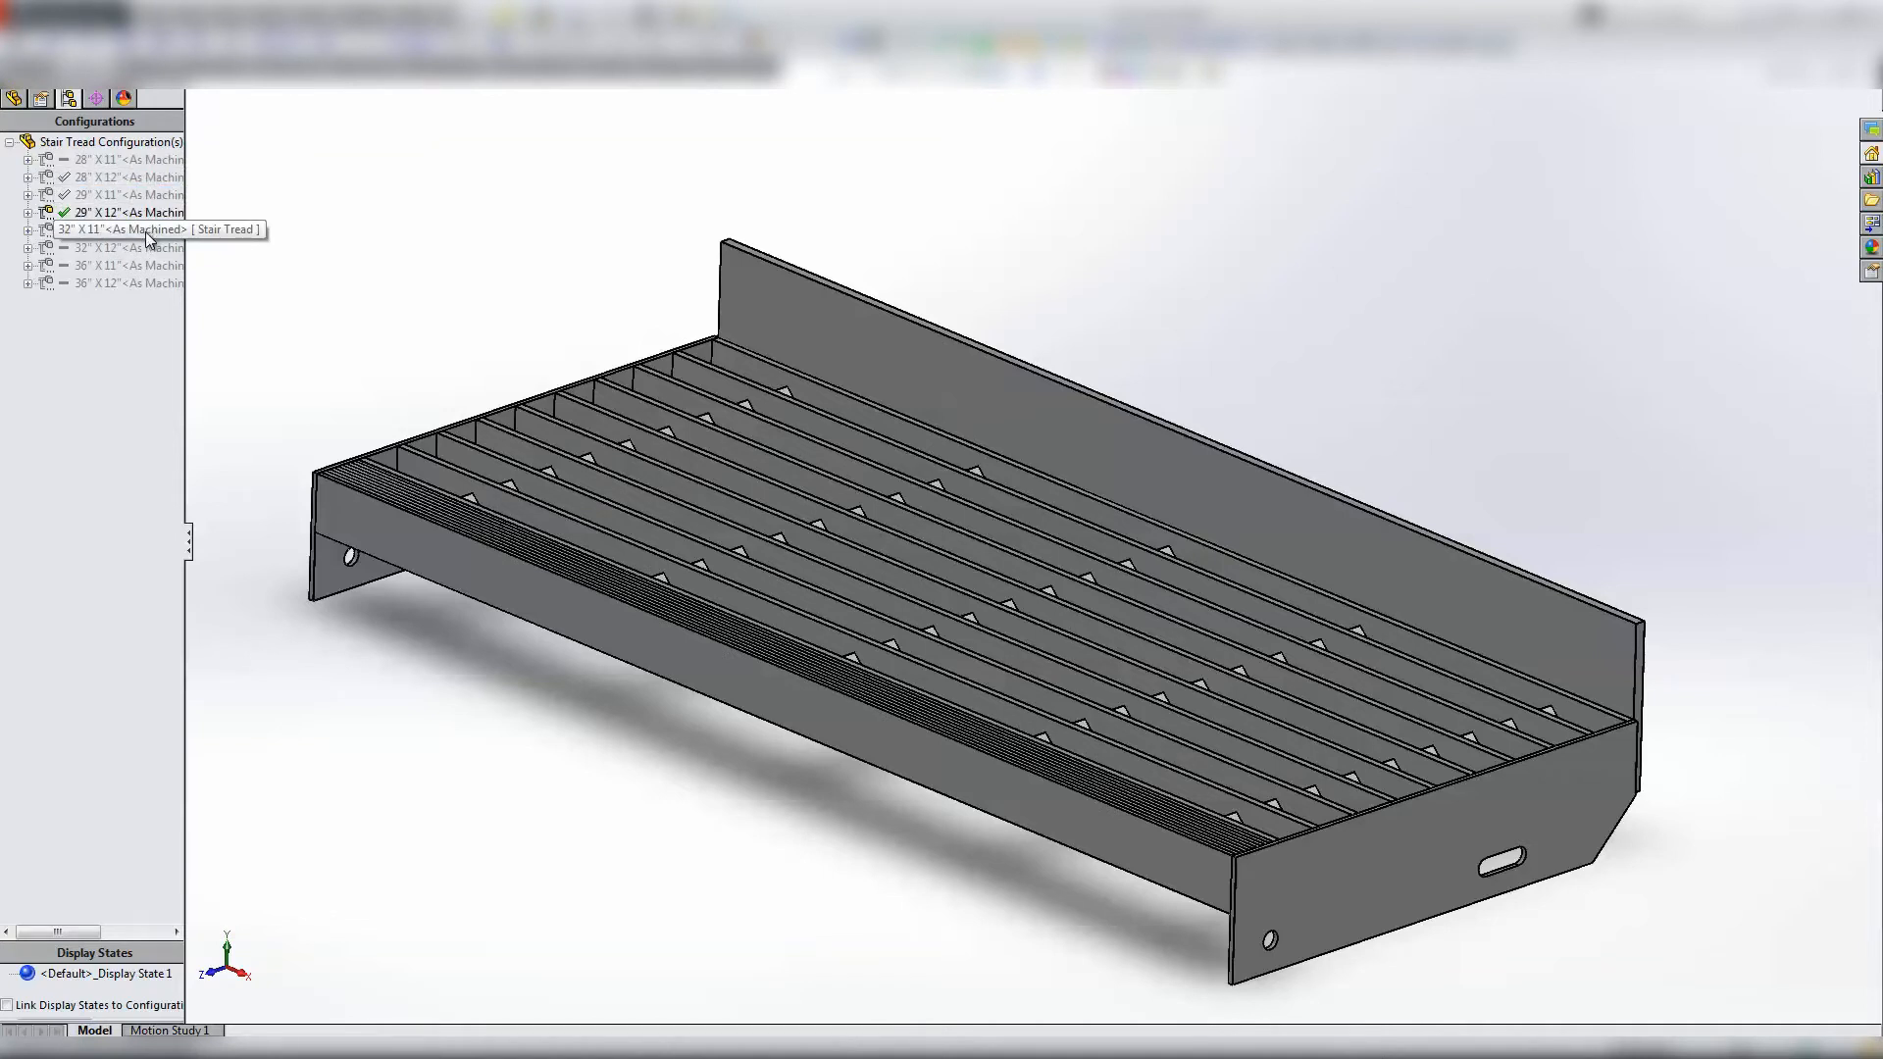
{"action": "mouse_move", "coordinate": [136, 305]}
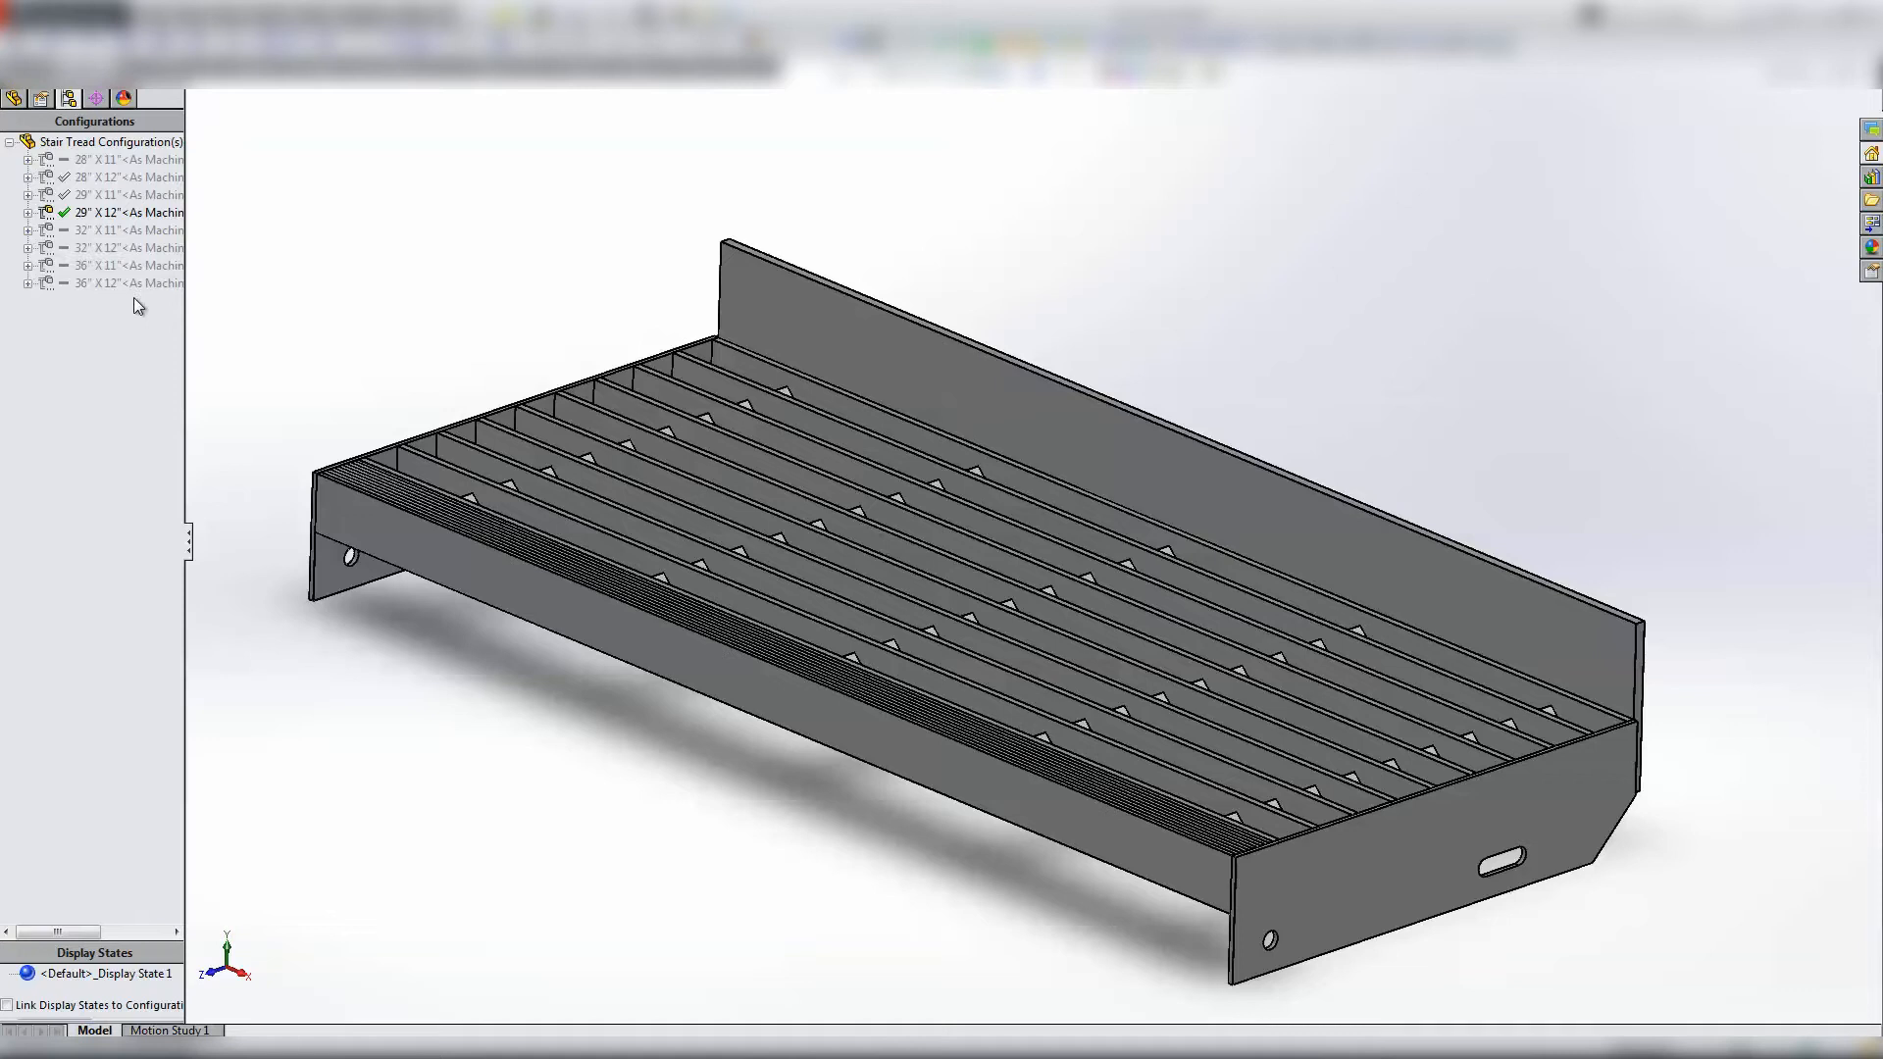
{"action": "left_click", "coordinate": [953, 558]}
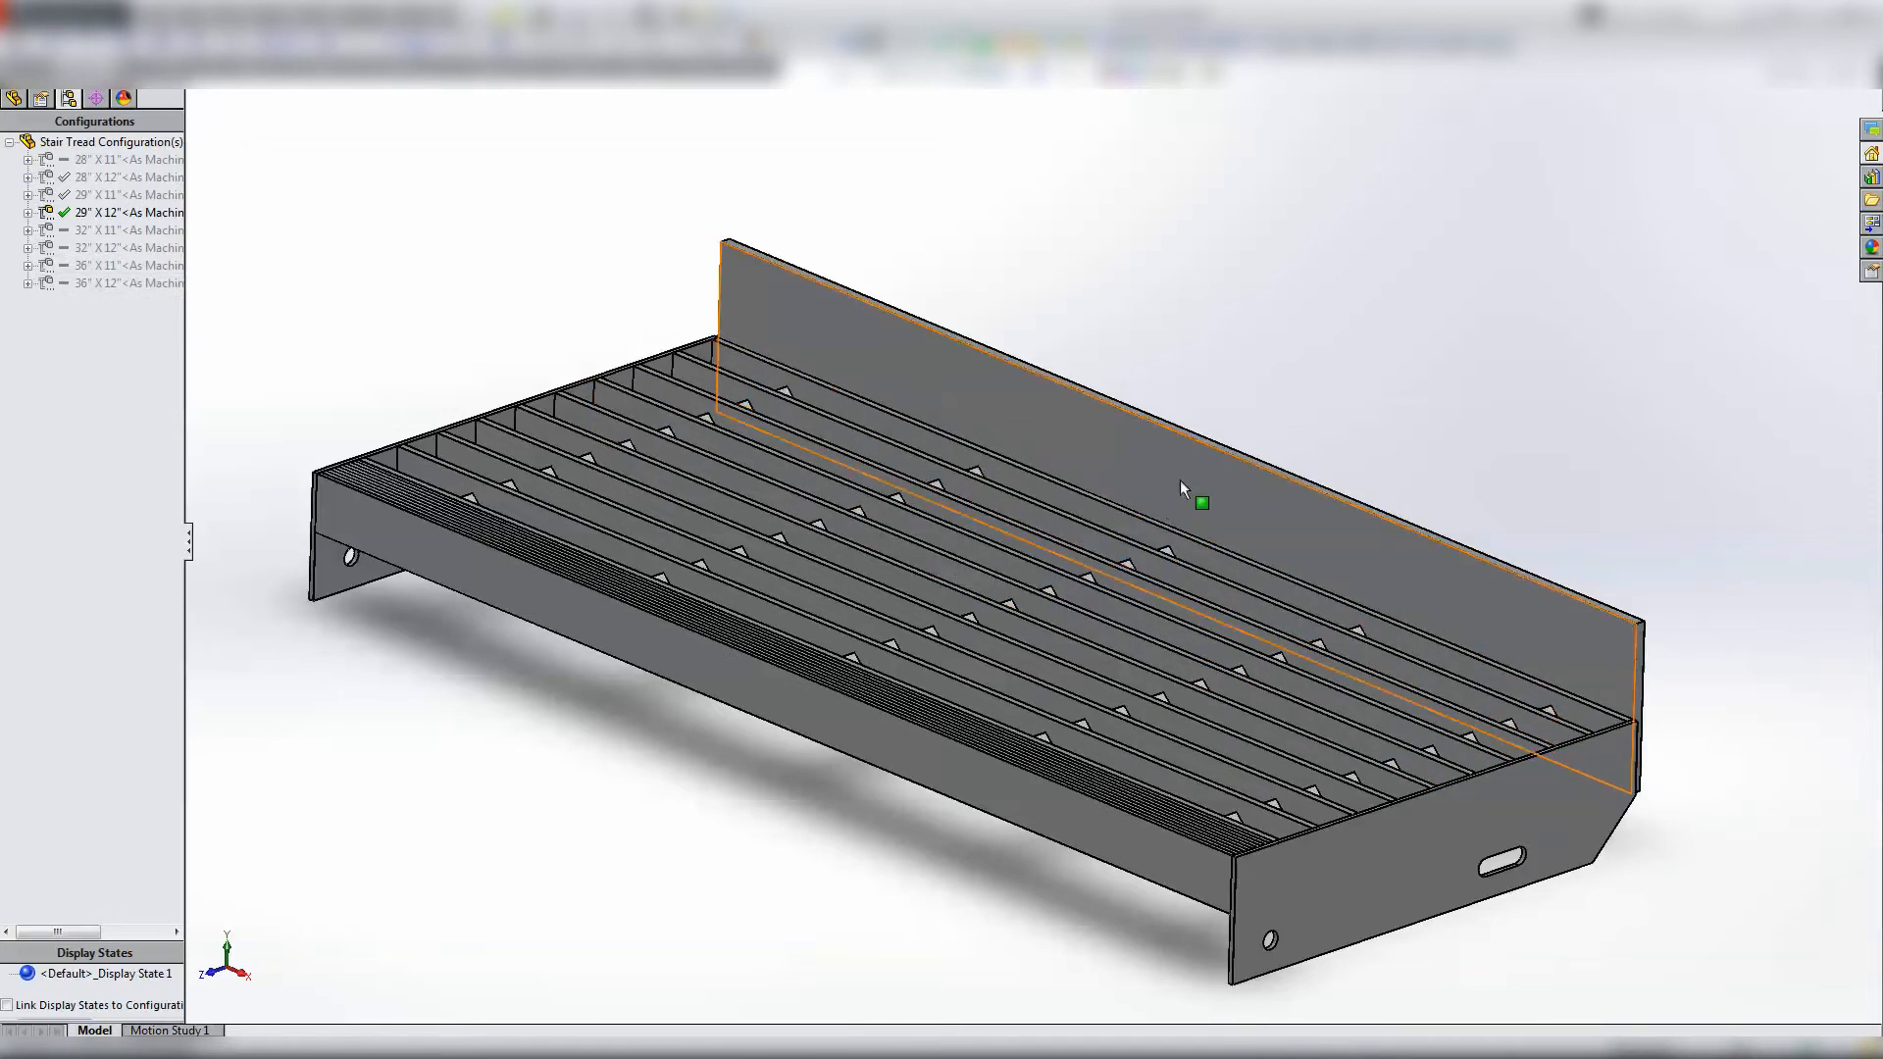
{"action": "mouse_move", "coordinate": [1149, 502]}
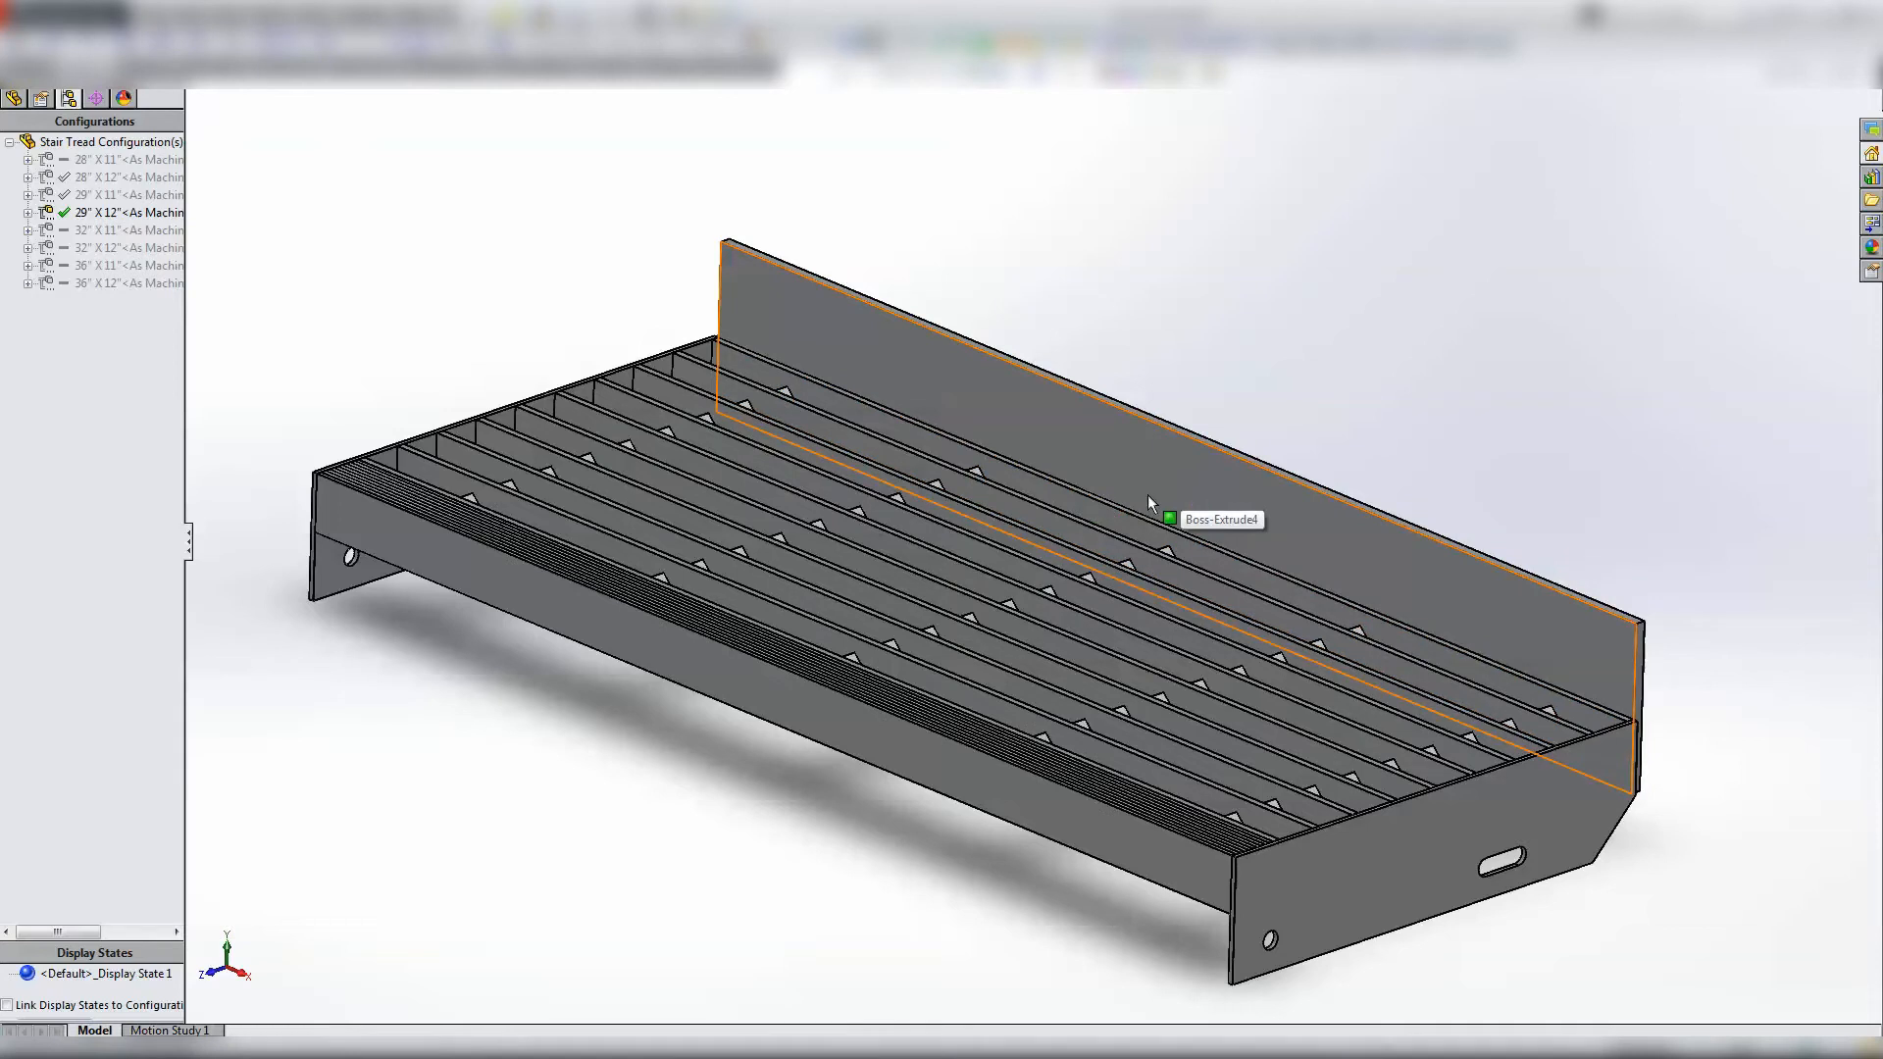
{"action": "mouse_move", "coordinate": [1083, 493]}
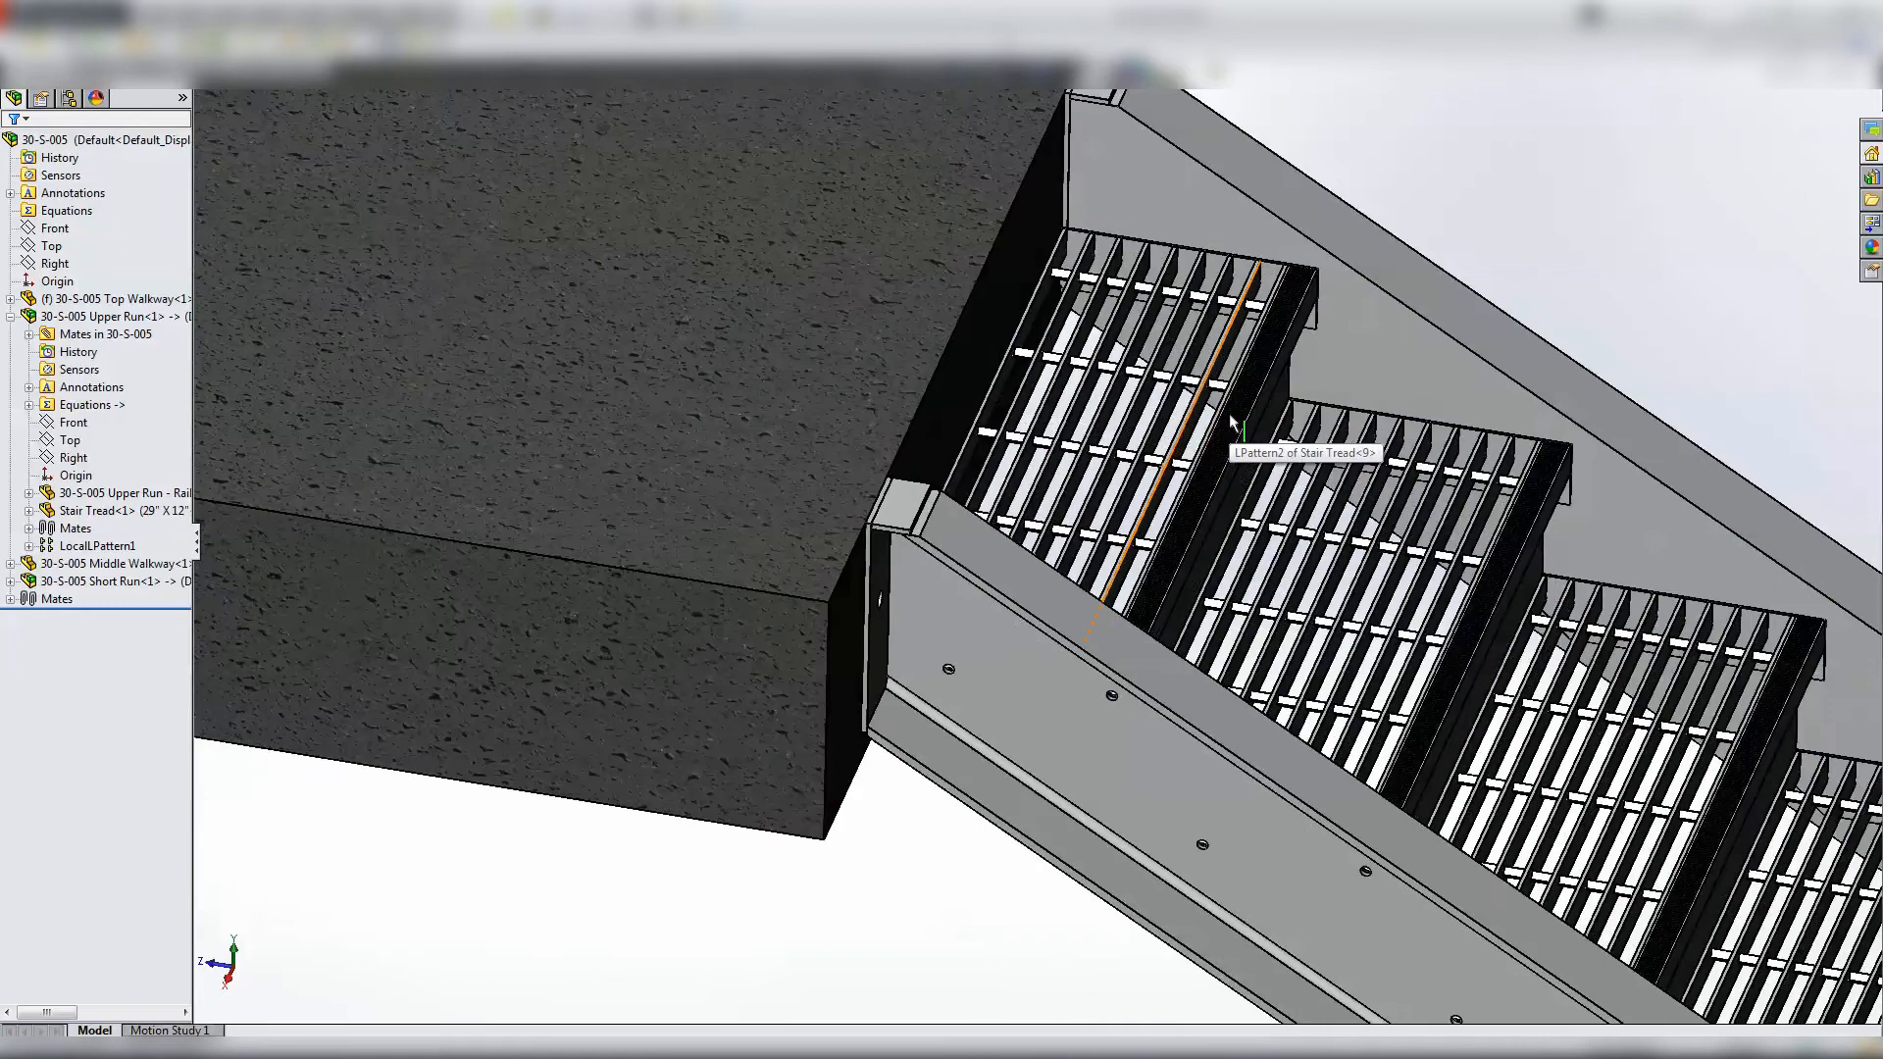
{"action": "mouse_move", "coordinate": [1297, 534]}
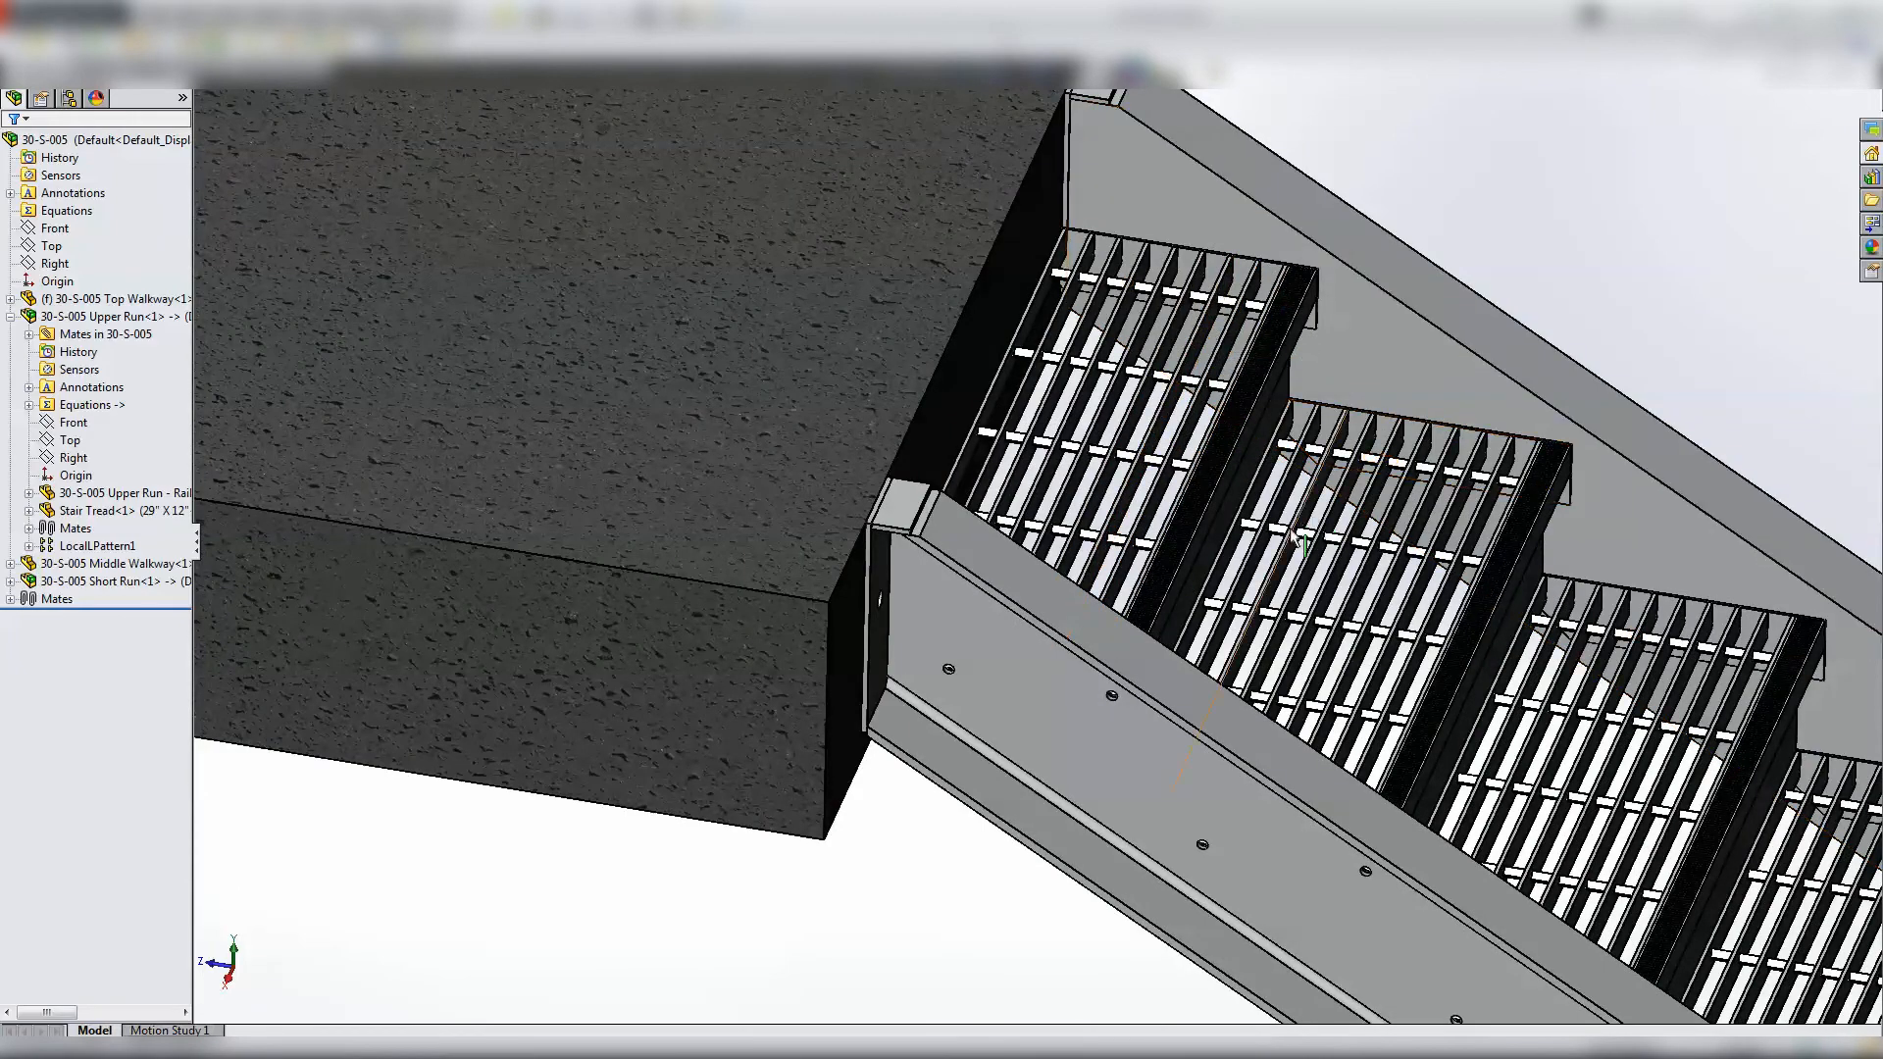
- Orbit the assembly to check the patterned treads, then return to the tread's feature history
{"action": "scroll", "scroll_direction": "down", "scroll_amount": 3}
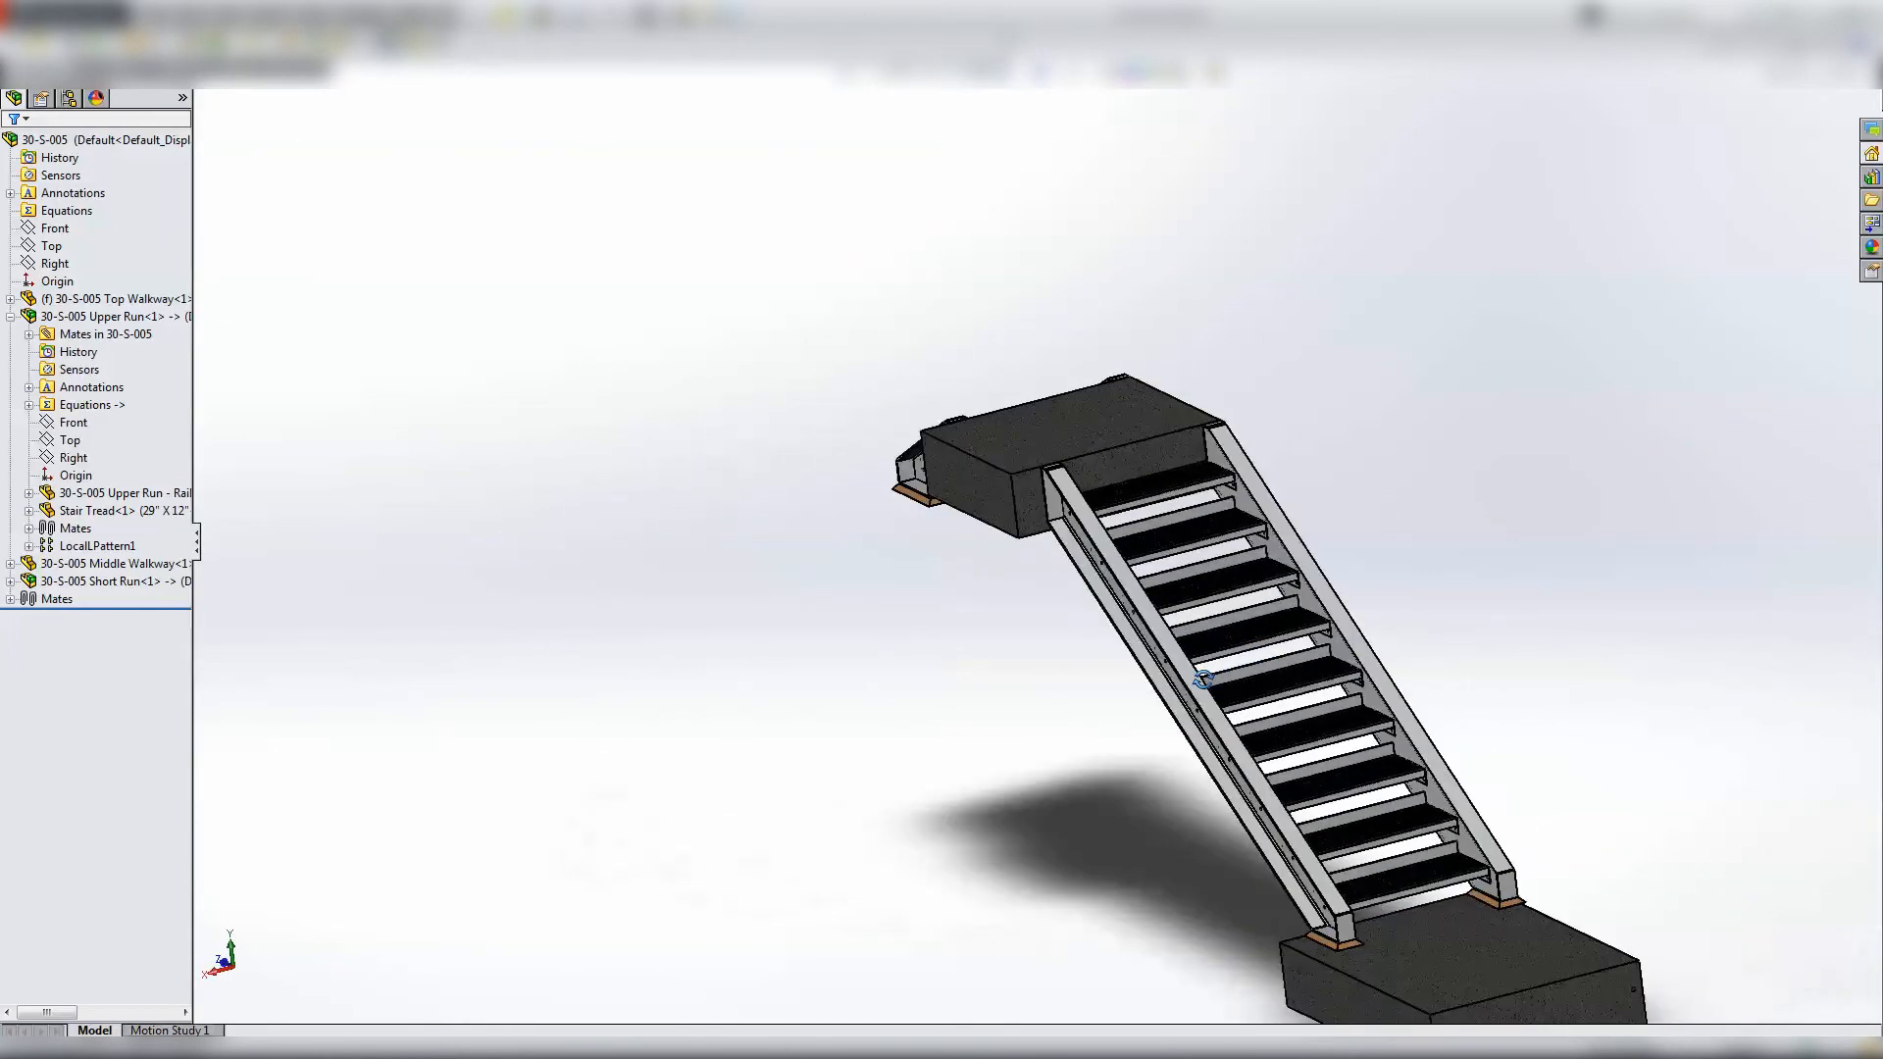
{"action": "left_click_drag", "start_coordinate": [1201, 672], "coordinate": [1154, 600]}
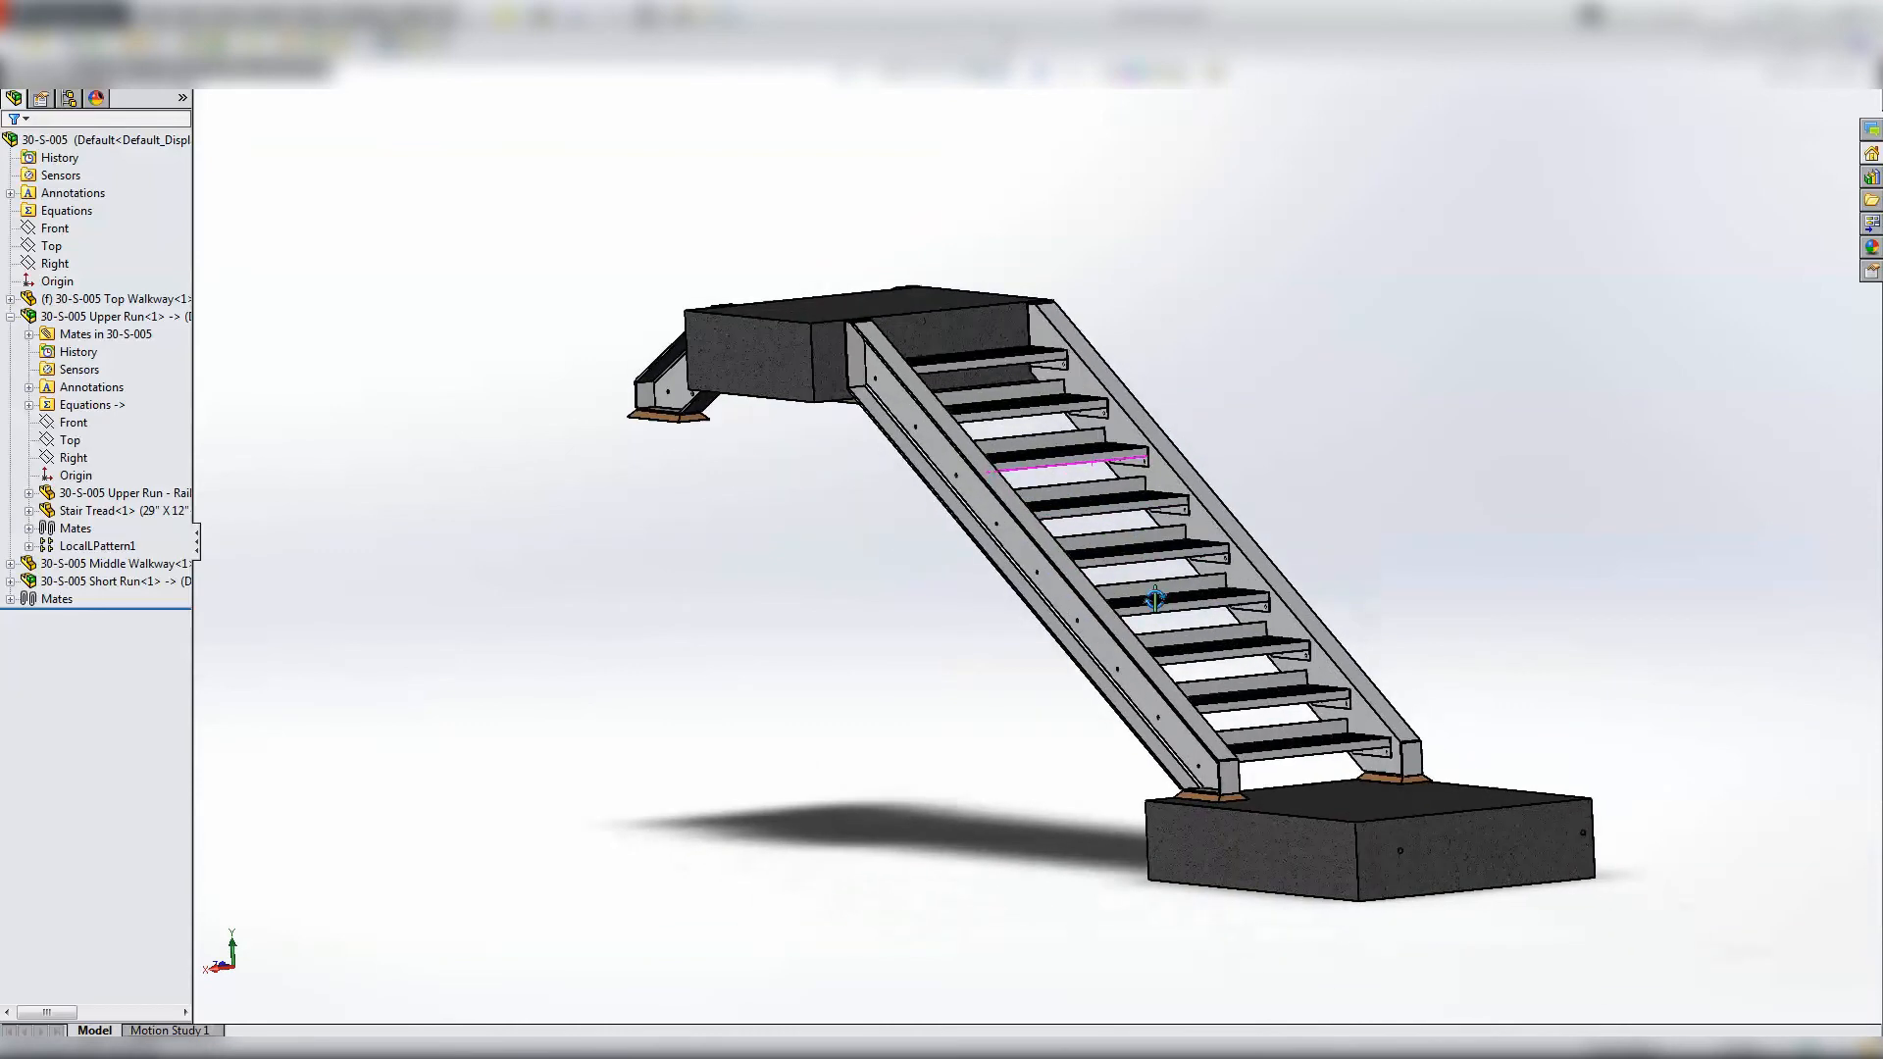
{"action": "left_click_drag", "start_coordinate": [1154, 600], "coordinate": [1105, 573]}
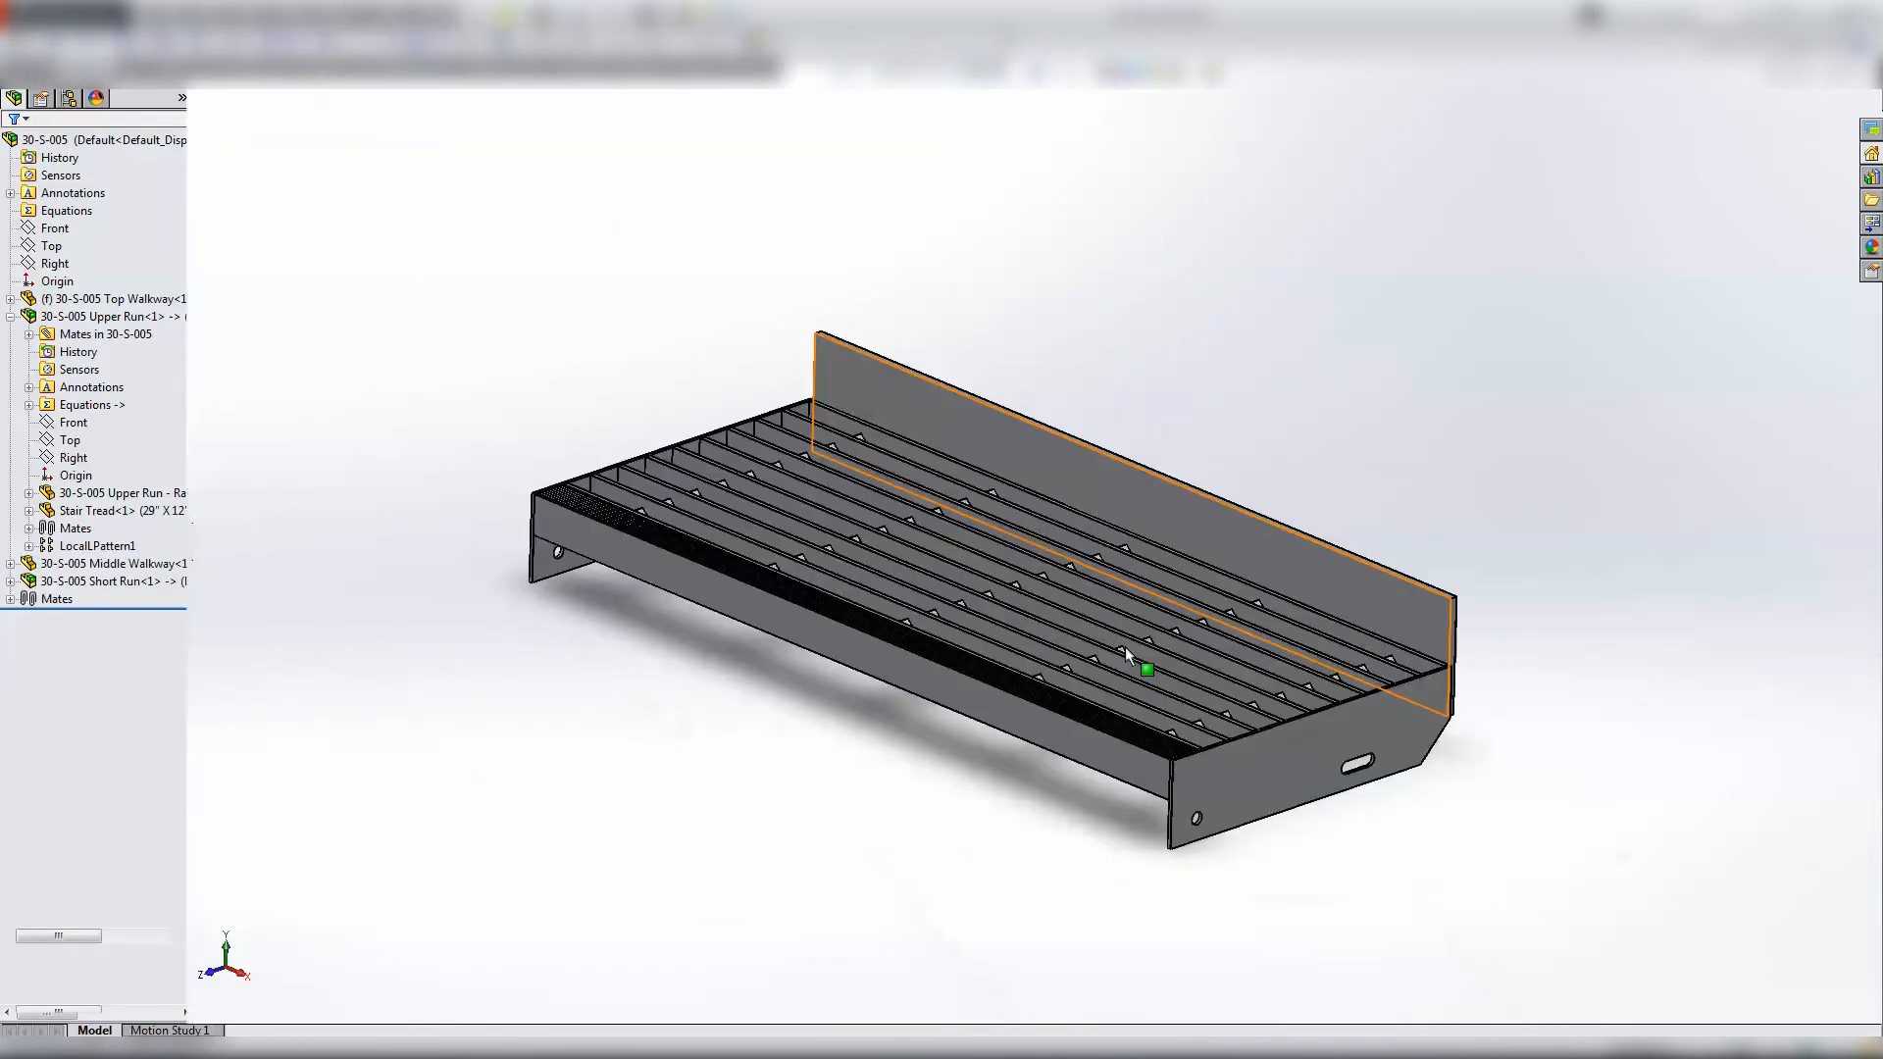
{"action": "left_click", "coordinate": [39, 98]}
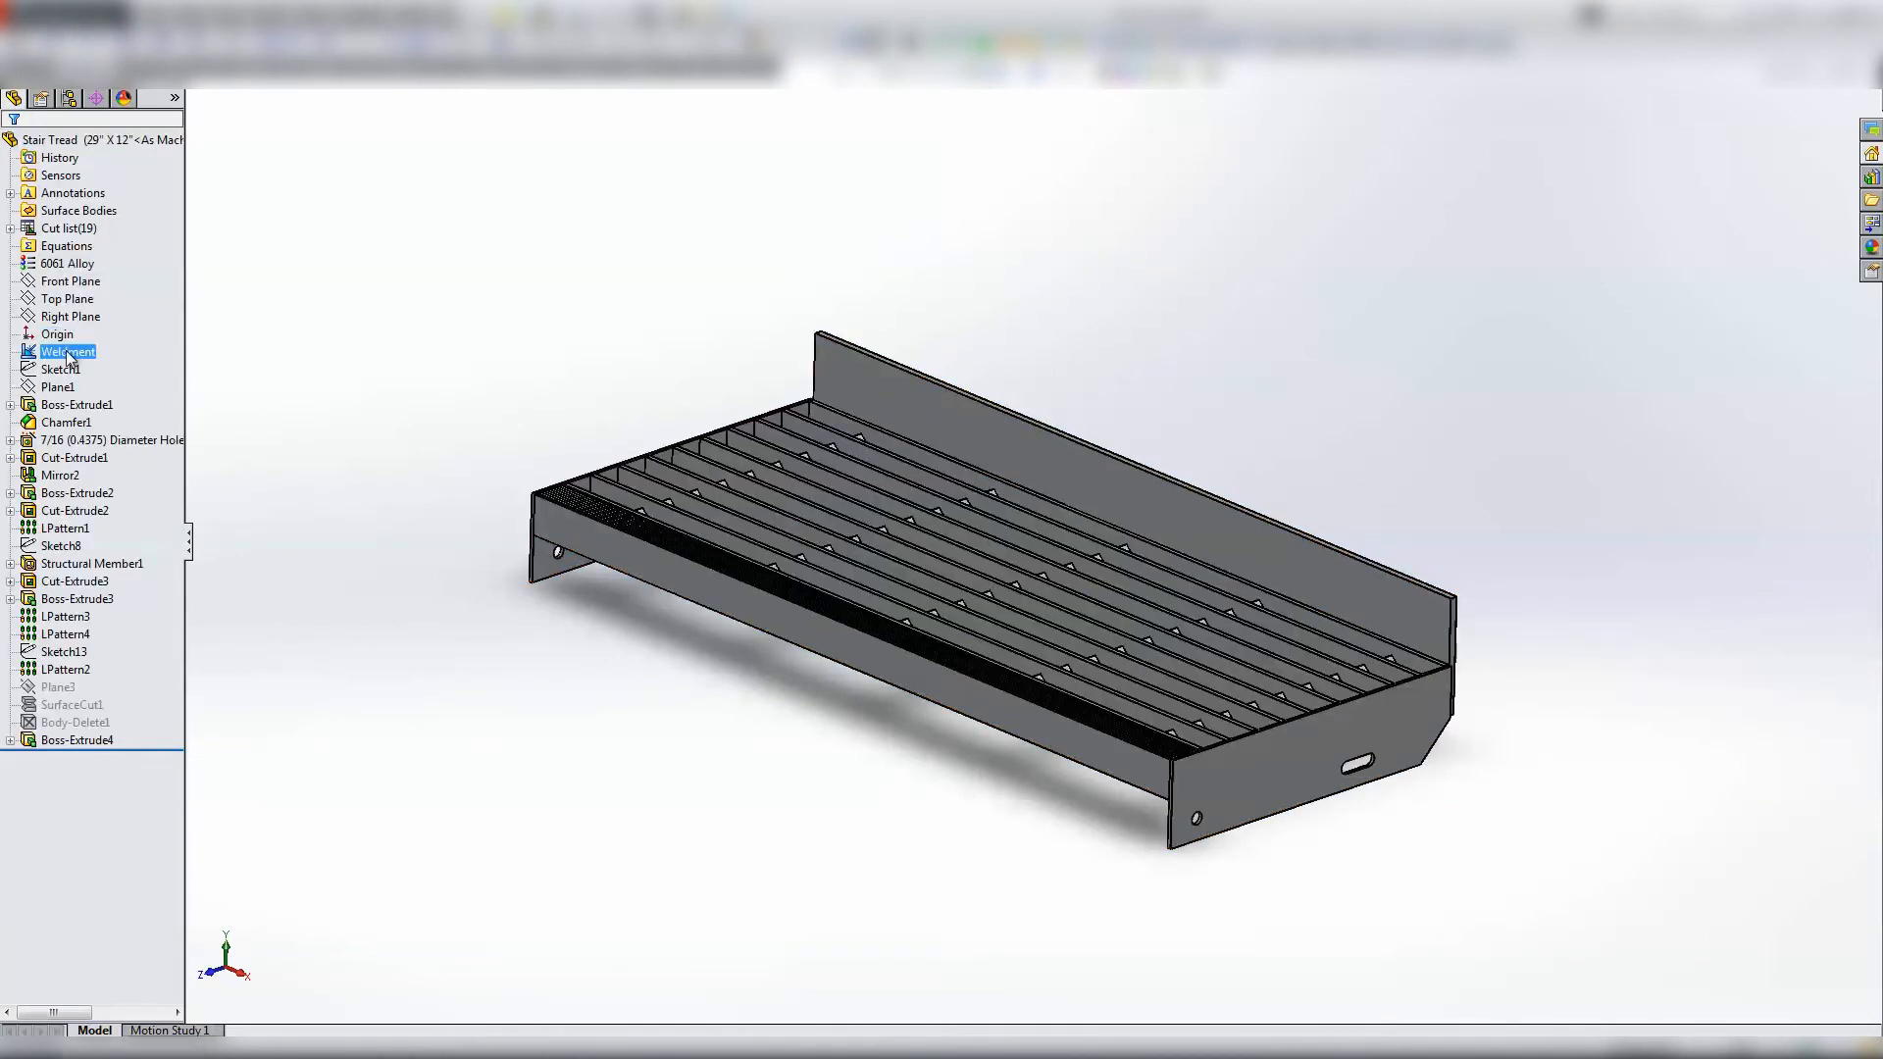
- Roll back to Sketch1, then forward past the 7/16 Diameter Hole to the two-hole end plate
{"action": "left_click", "coordinate": [60, 368]}
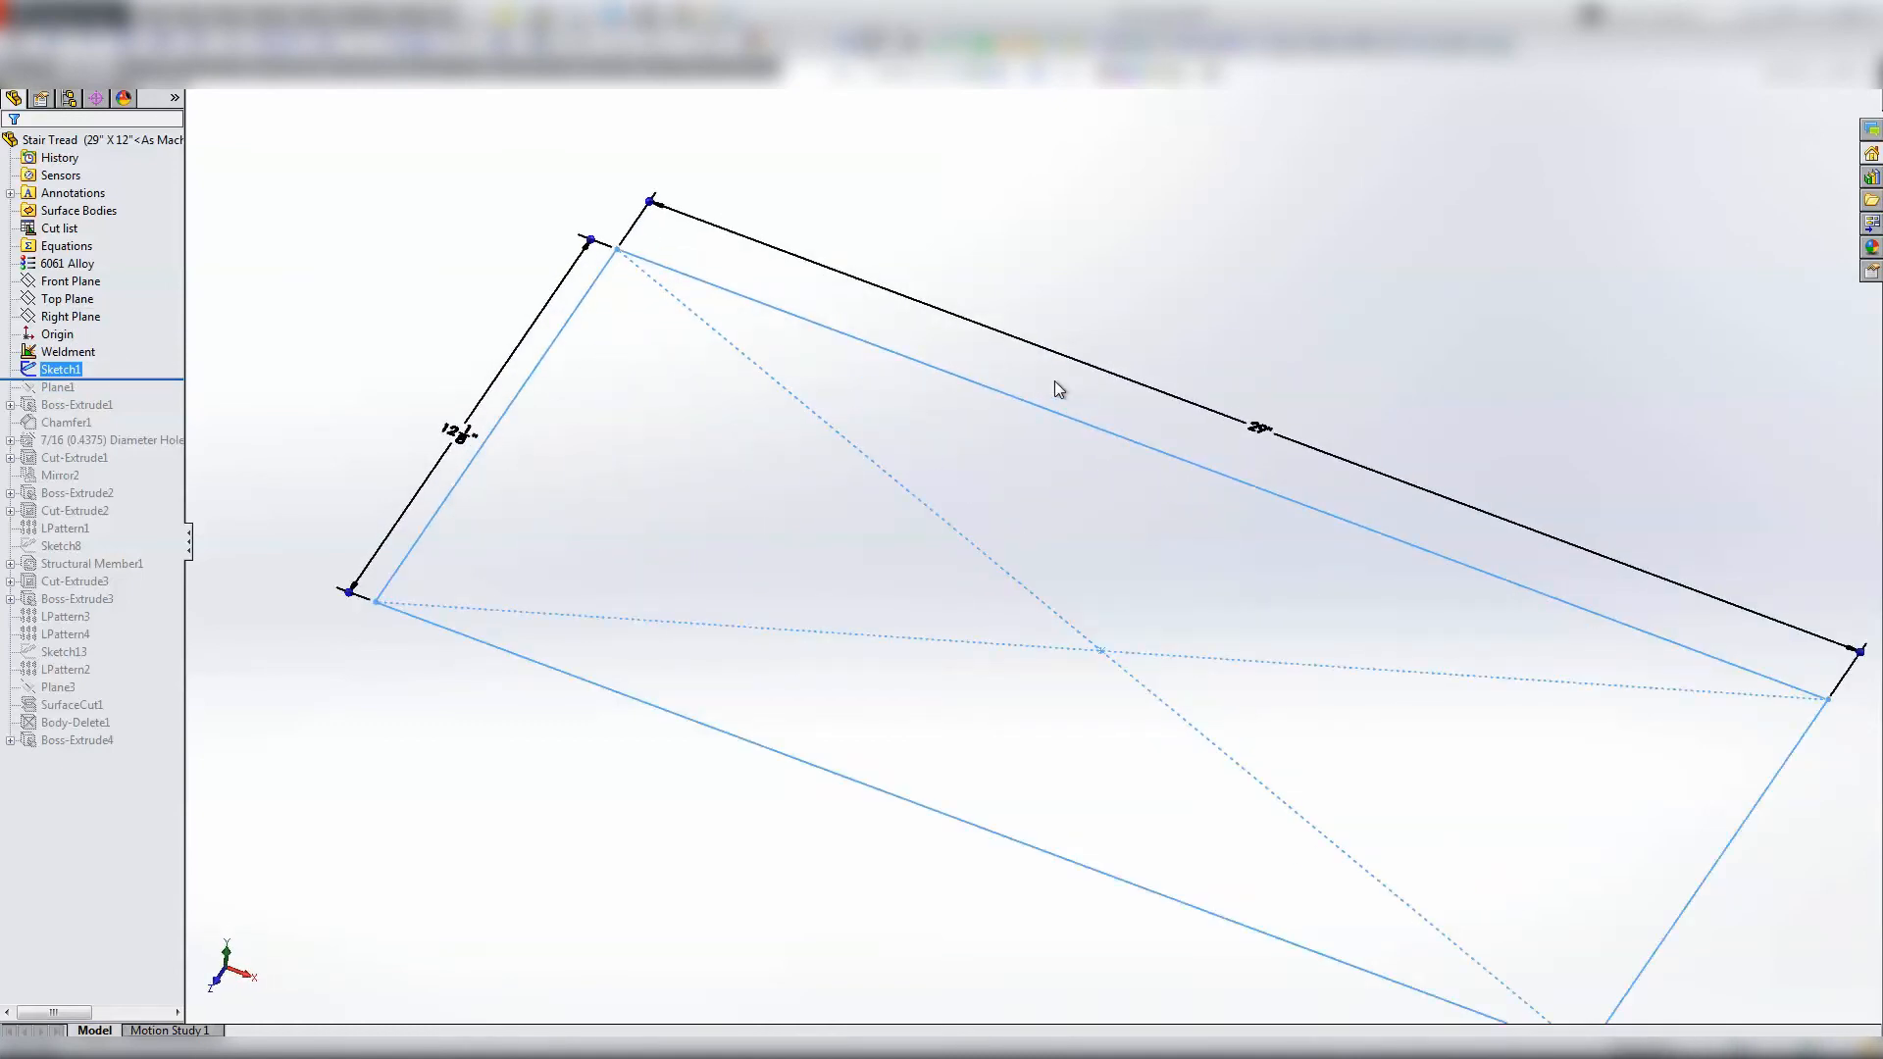
{"action": "mouse_move", "coordinate": [108, 403]}
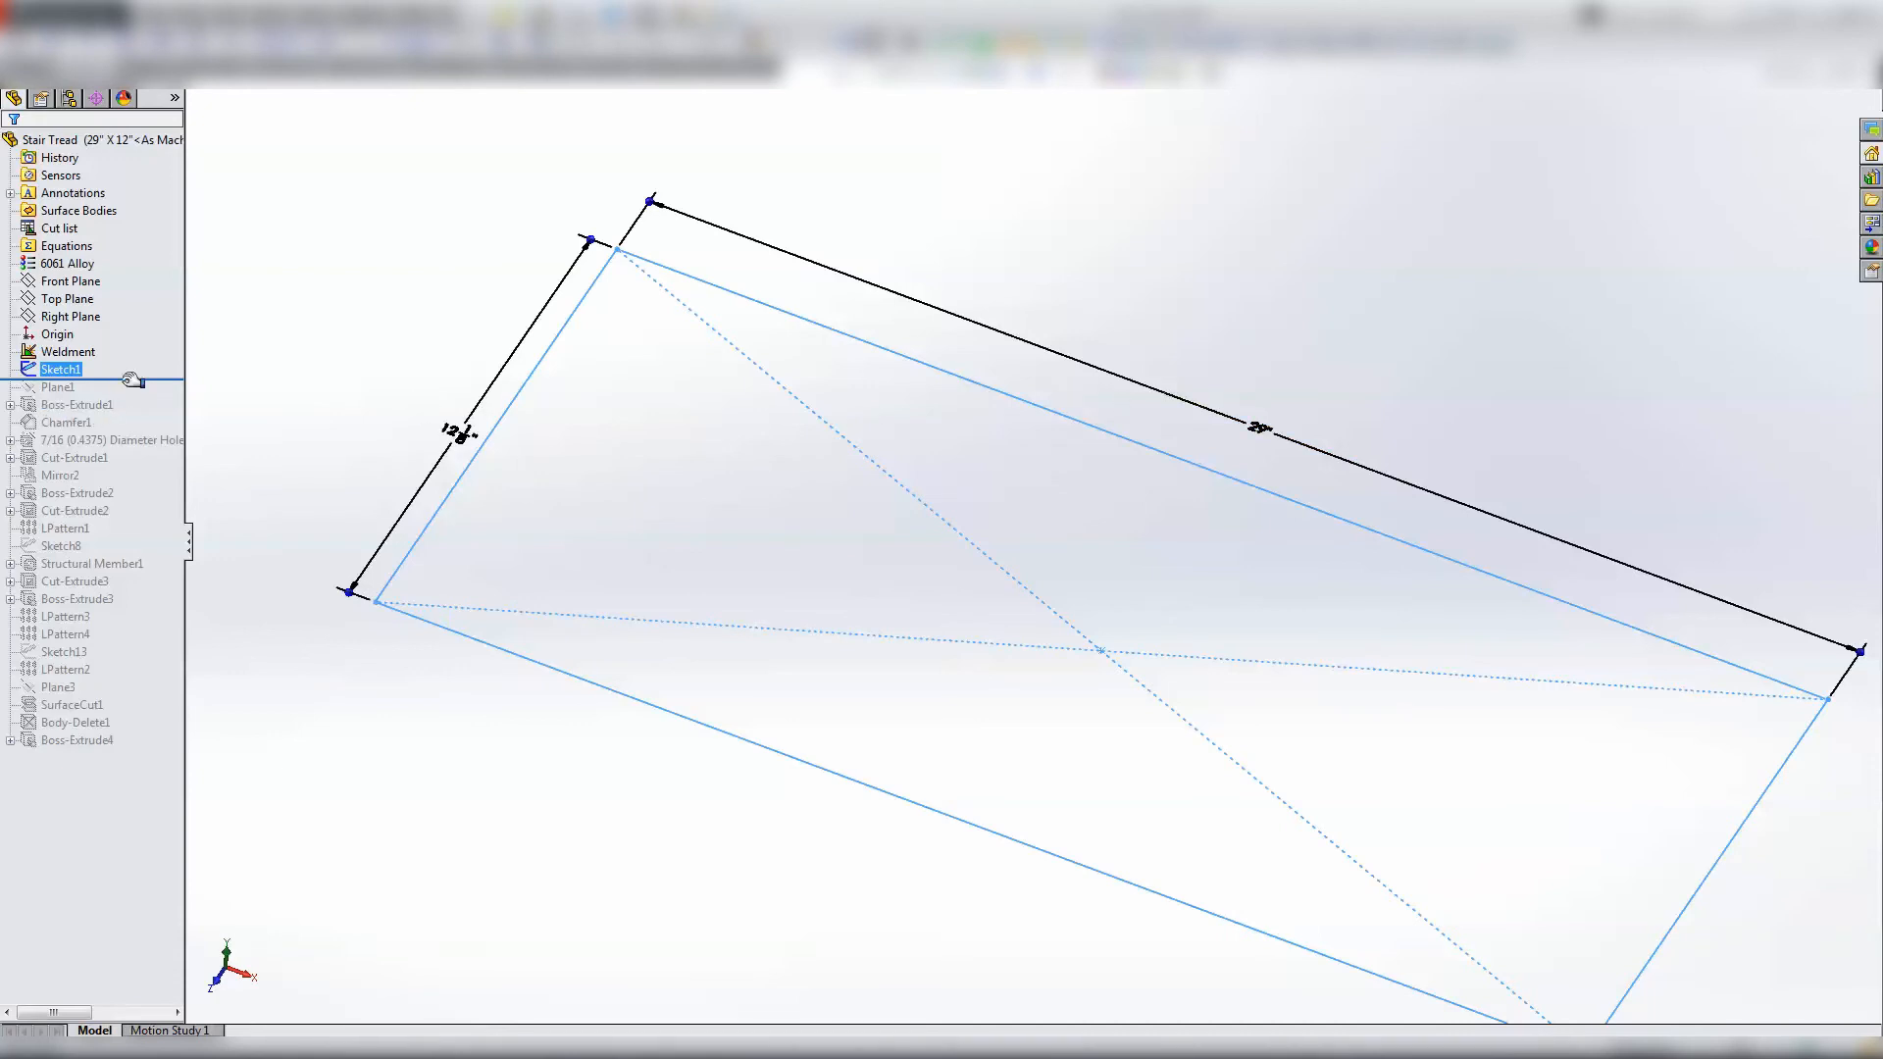
{"action": "left_click", "coordinate": [76, 405]}
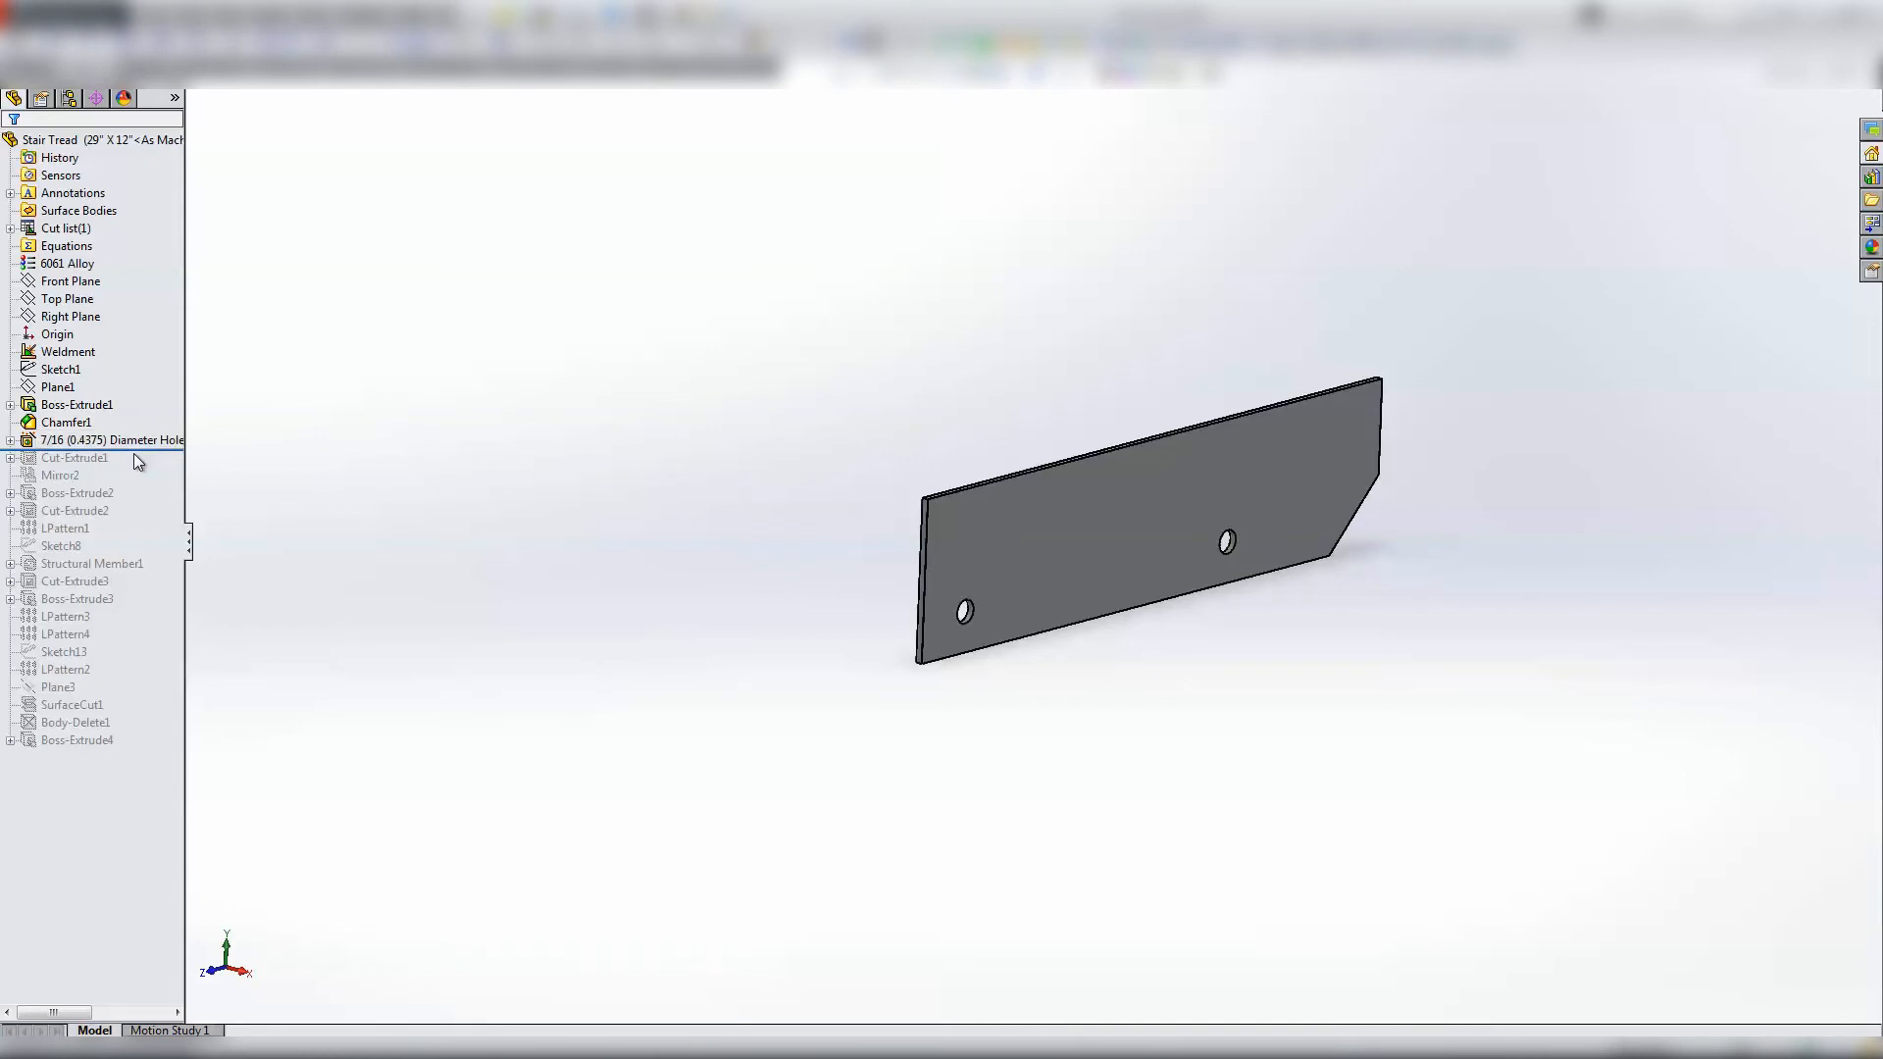
- Roll forward past Cut-Extrude1, Mirror2 and Boss-Extrude2 for slotted end plates and front bar
{"action": "left_click", "coordinate": [96, 140]}
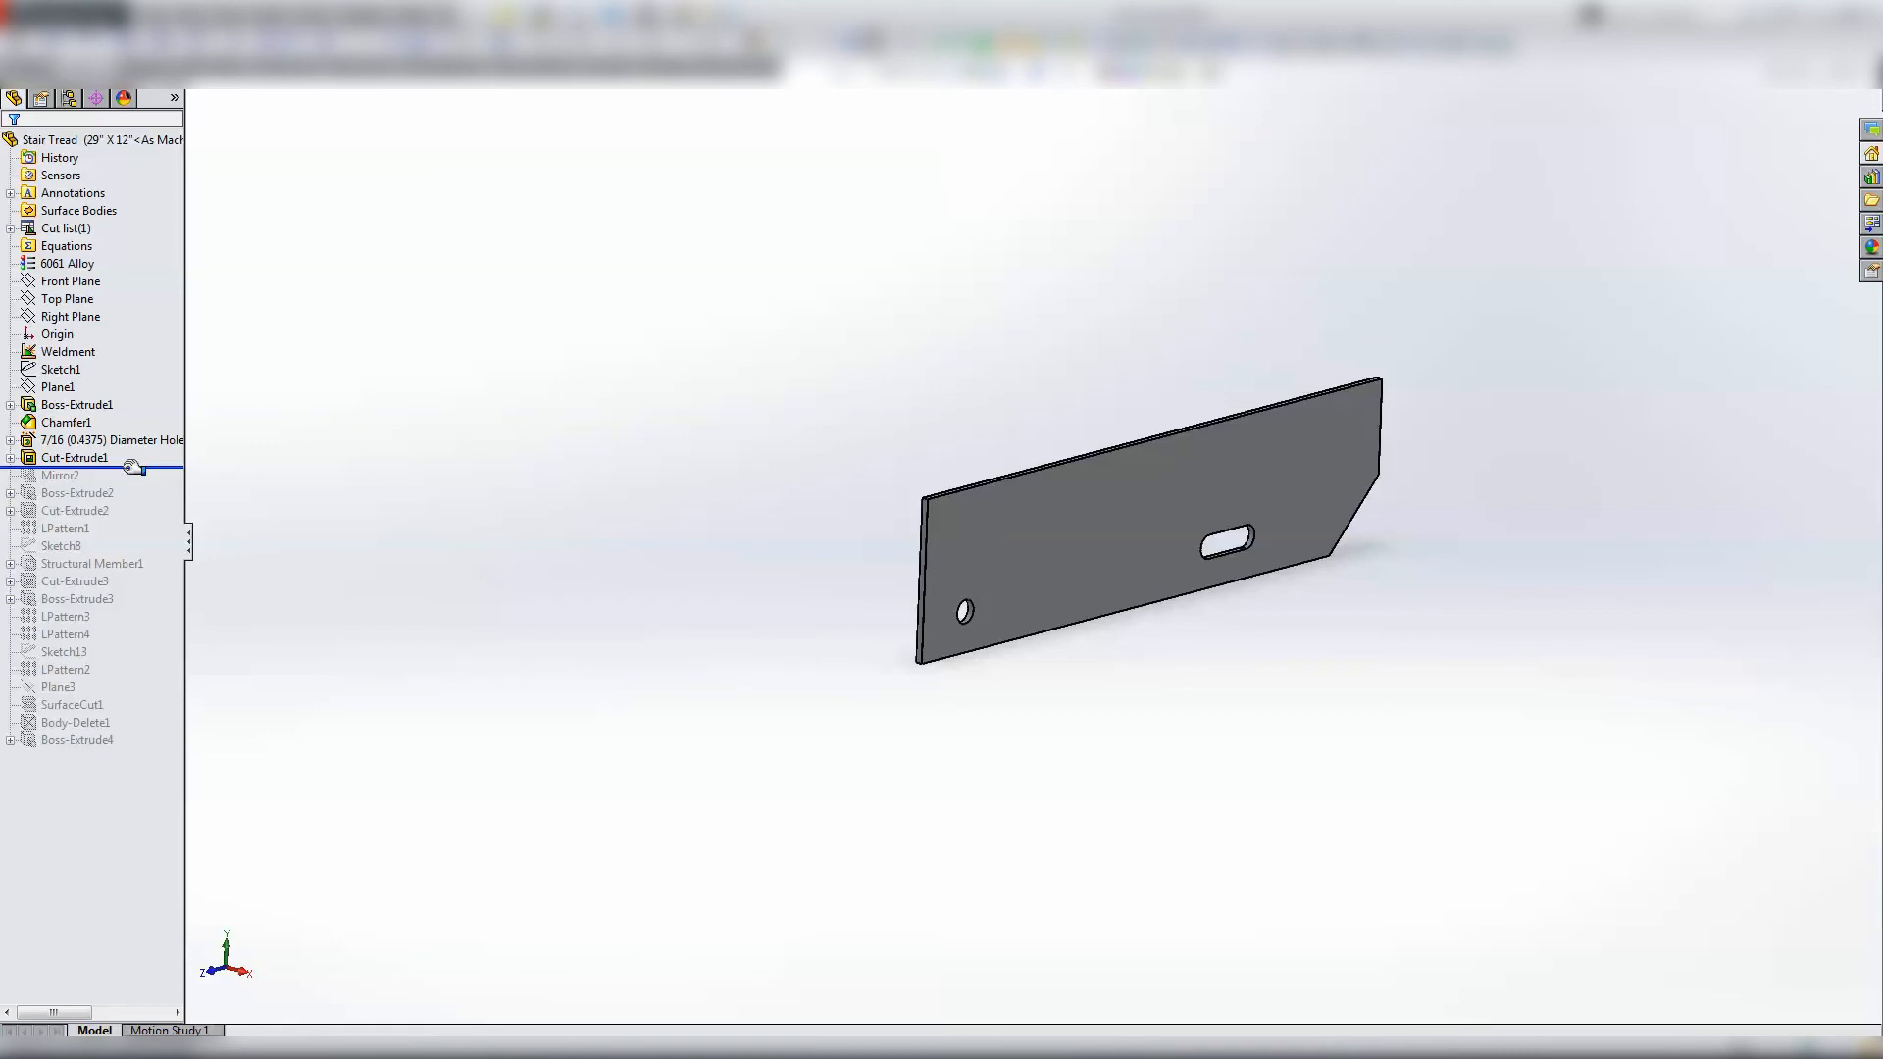
{"action": "left_click", "coordinate": [77, 492]}
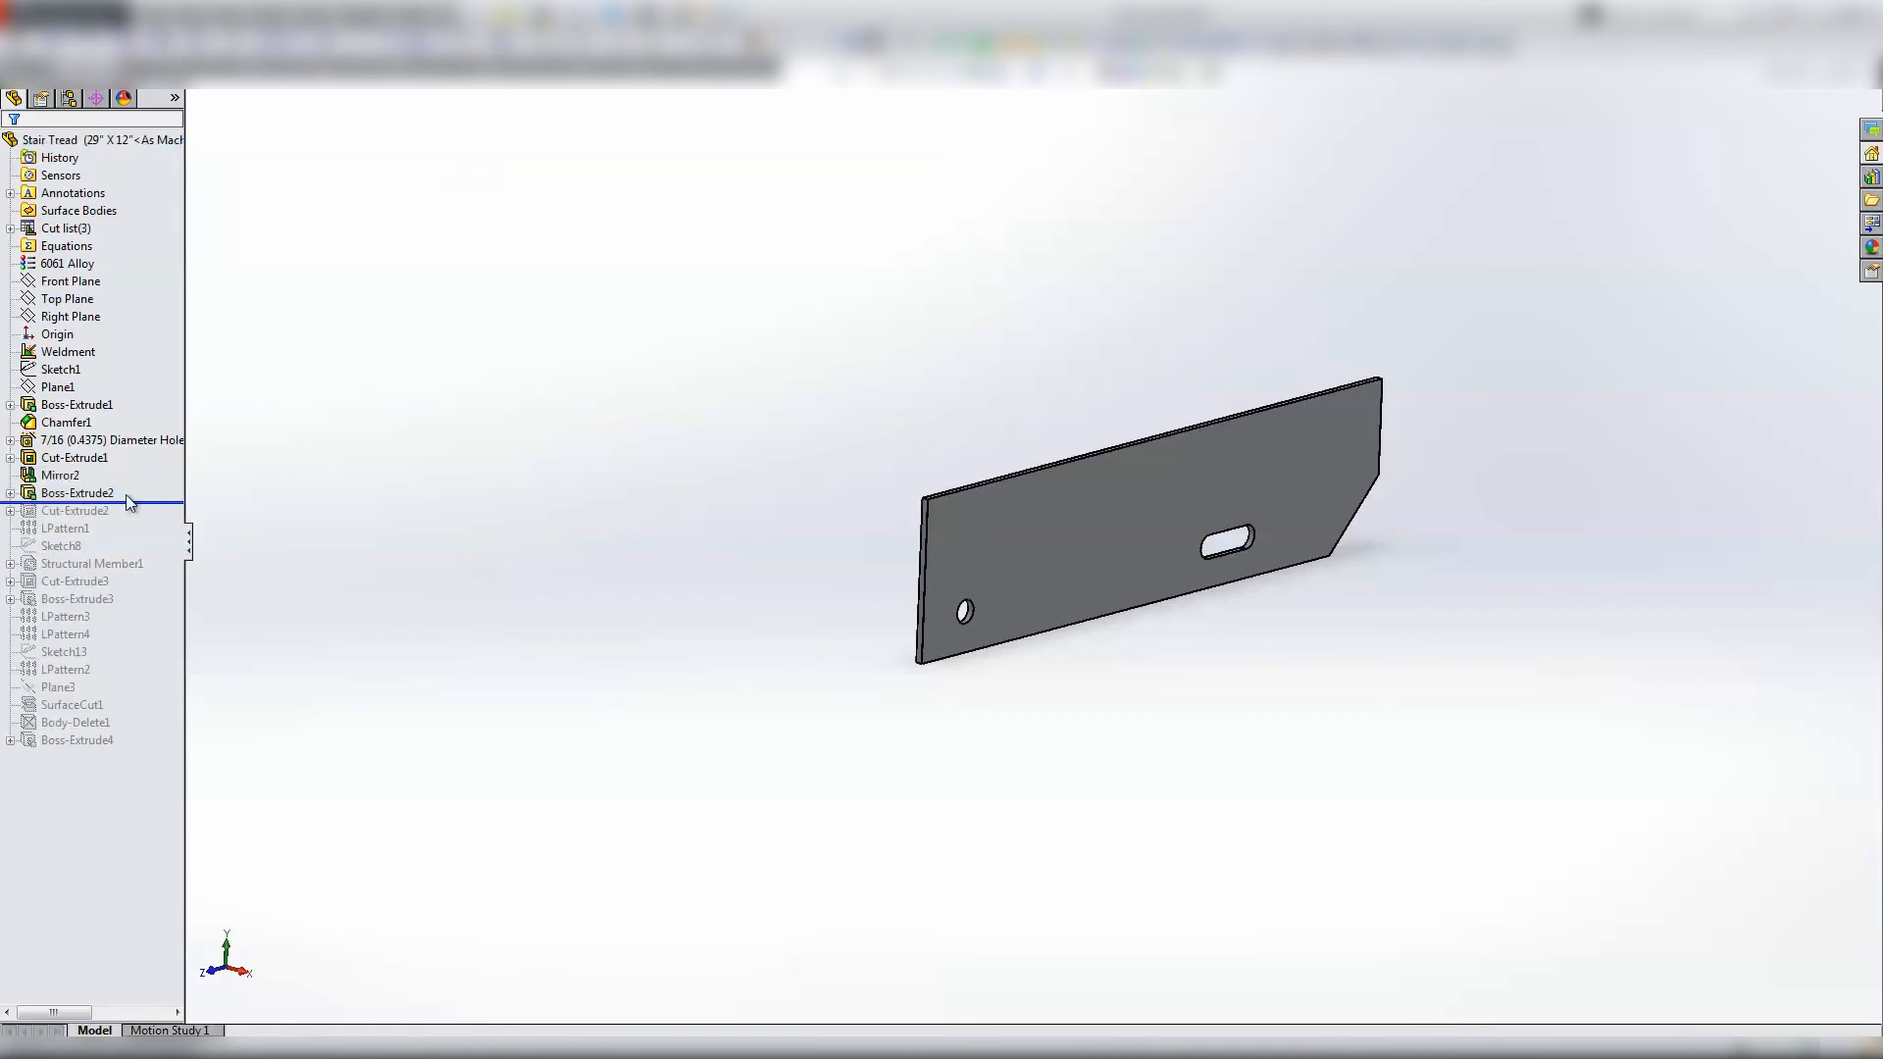
{"action": "left_click", "coordinate": [60, 475]}
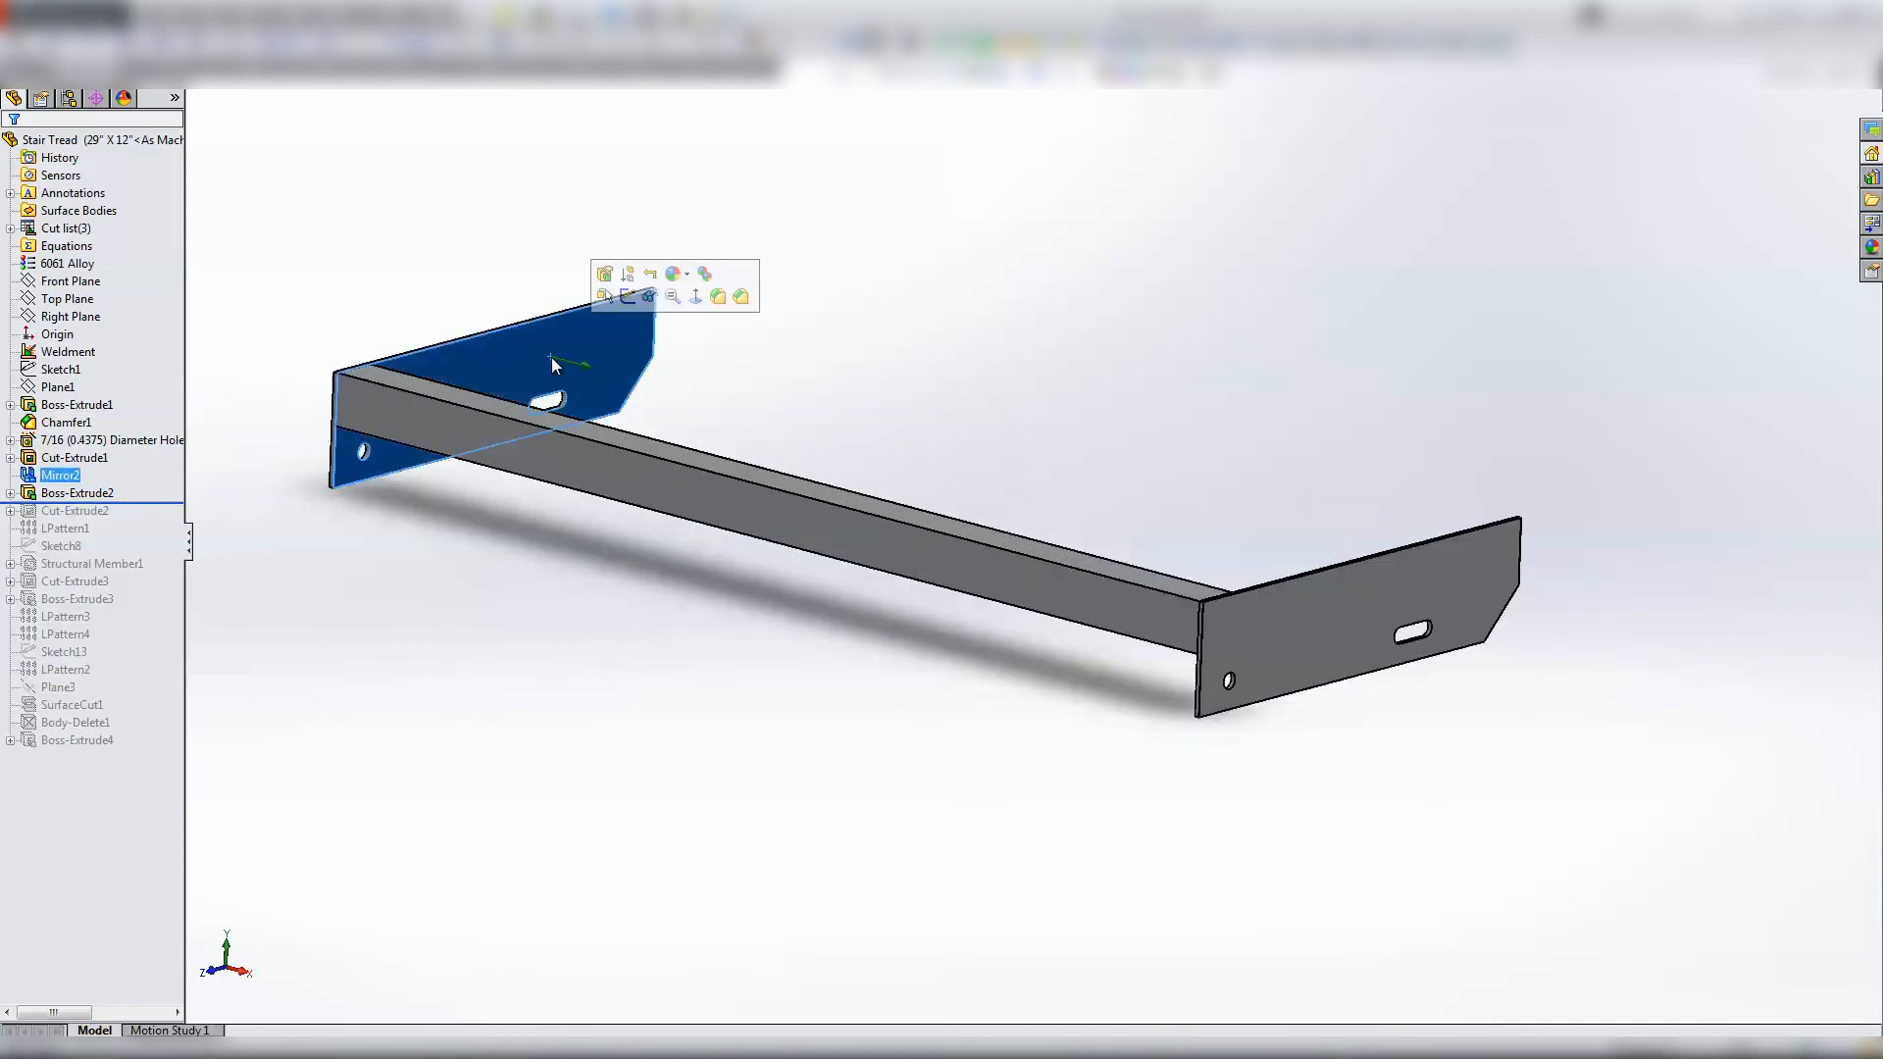
- Roll forward past Cut-Extrude2 so the groove along the front bar appears
{"action": "left_click", "coordinate": [79, 492]}
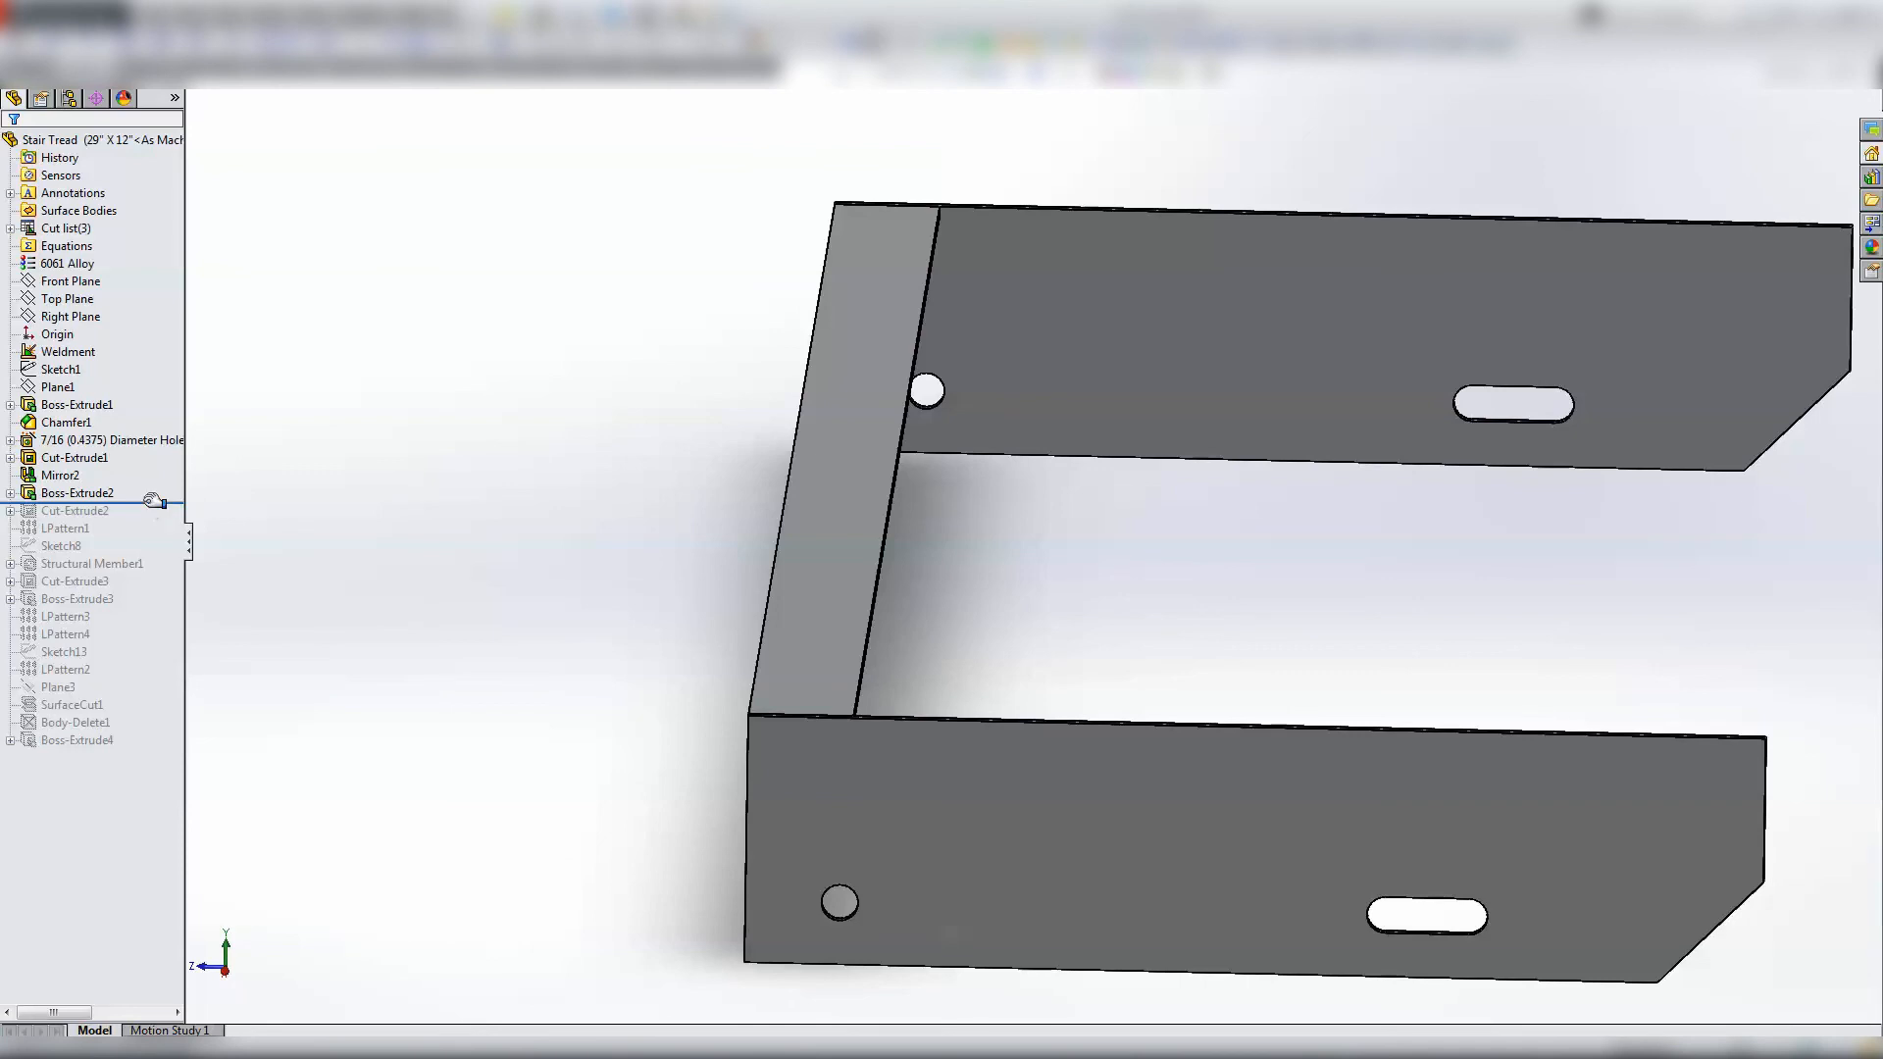
{"action": "left_click", "coordinate": [75, 510]}
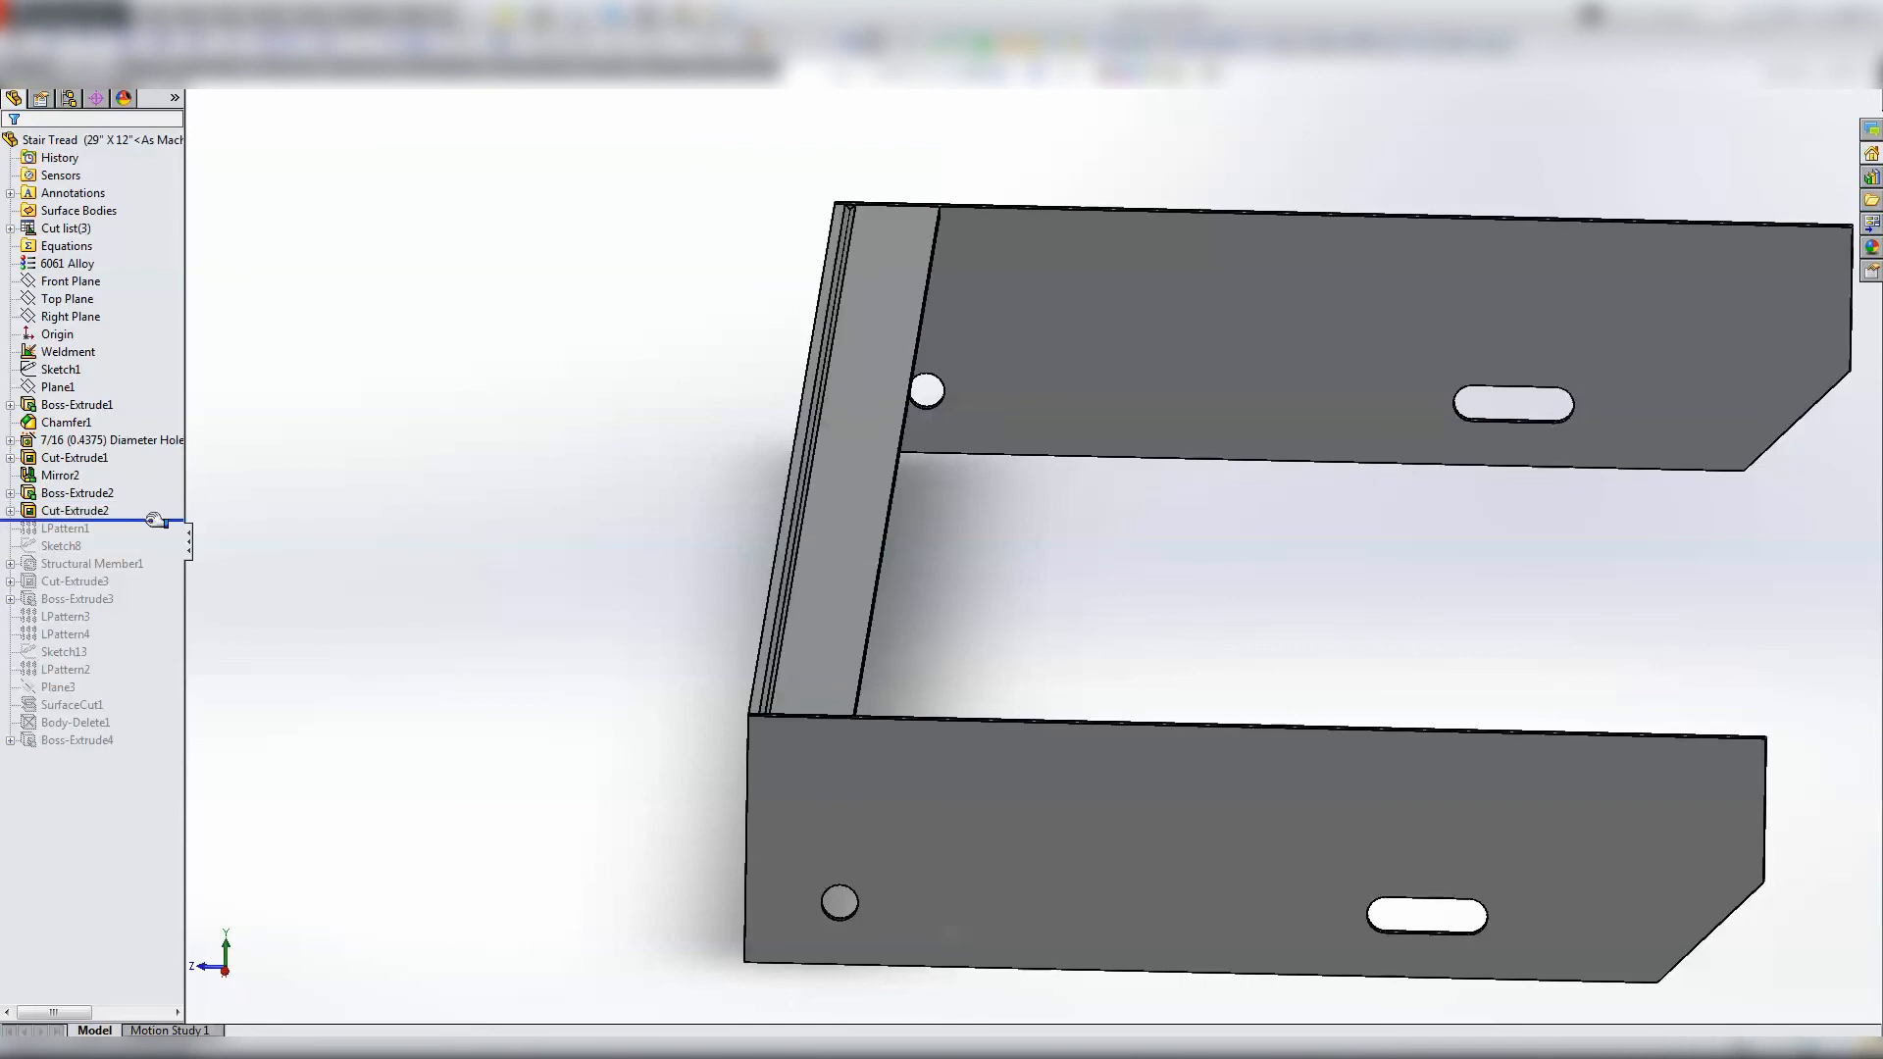